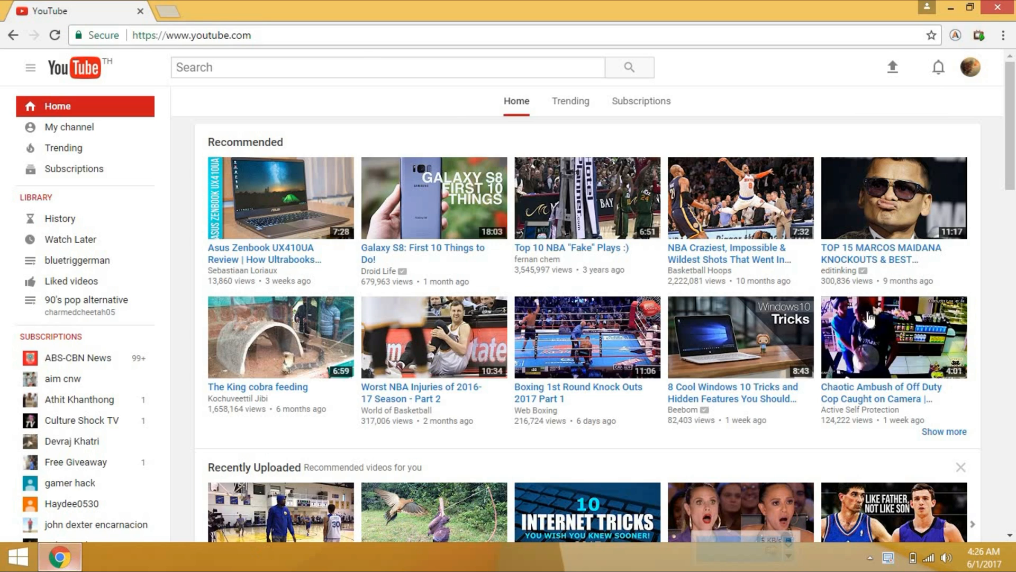
# Step: Show the signed-in account menu with Creator Studio and settings options from the home page
pyautogui.click(386, 67)
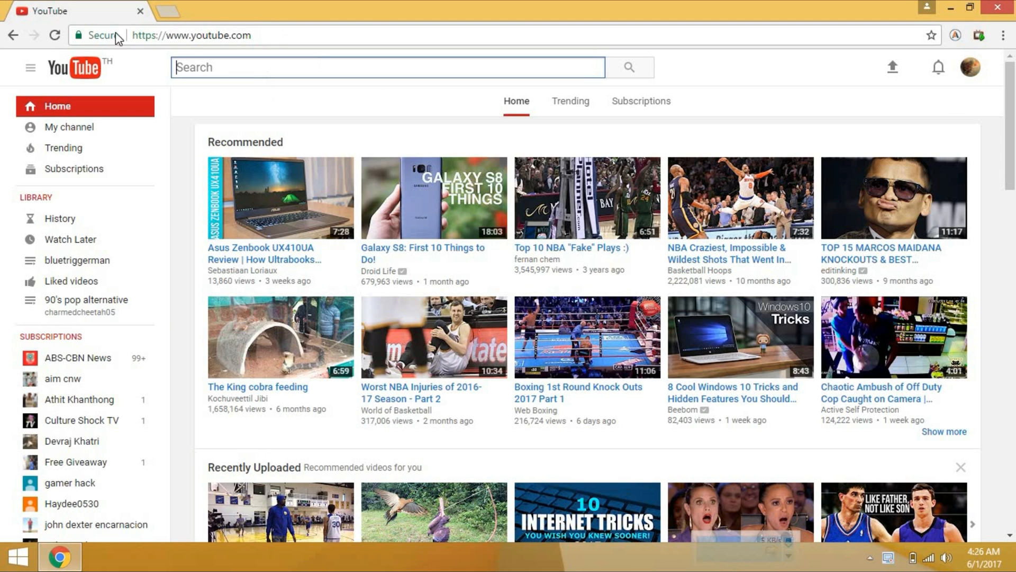
pyautogui.moveTo(972, 78)
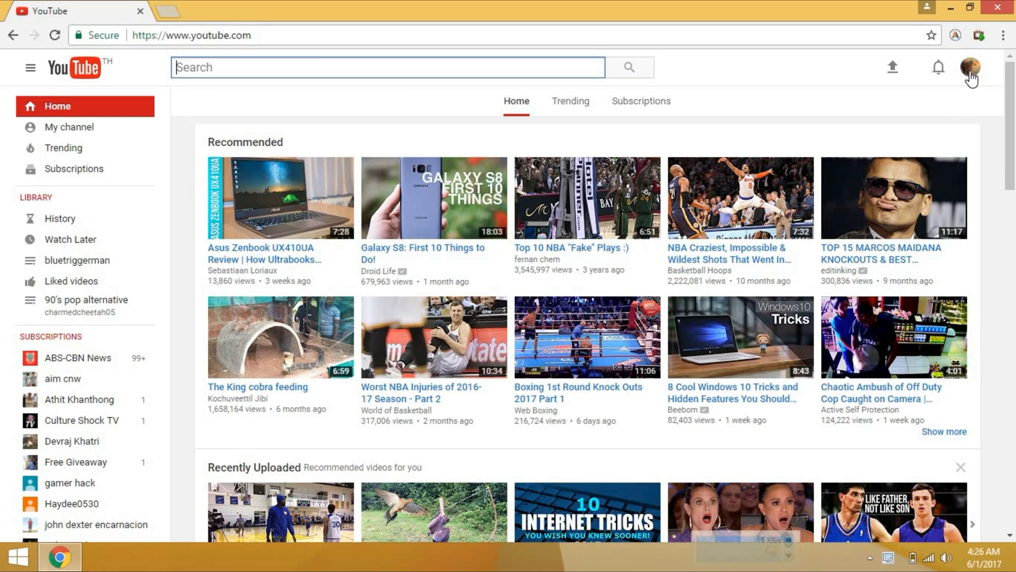
pyautogui.moveTo(971, 76)
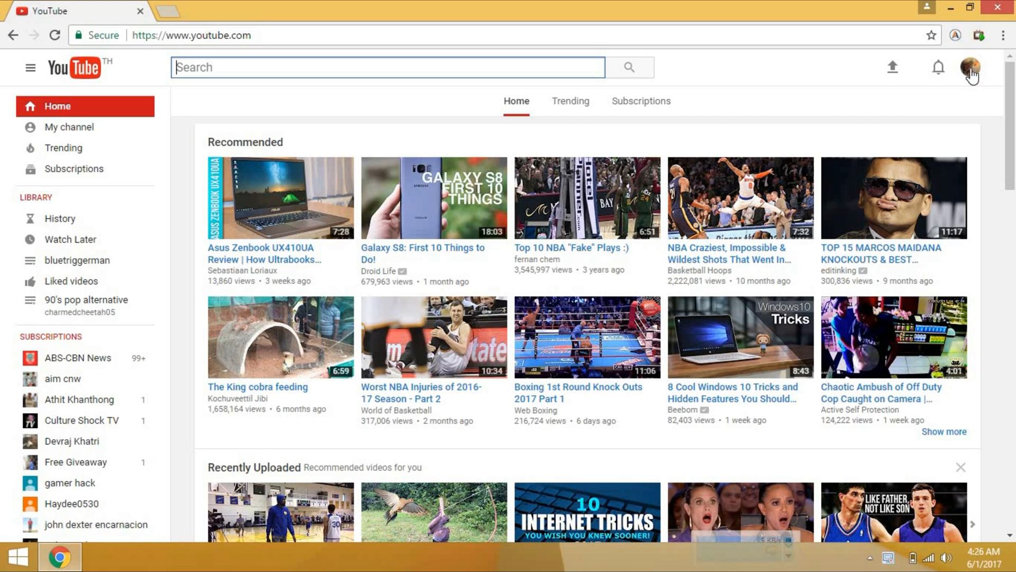
pyautogui.moveTo(473, 153)
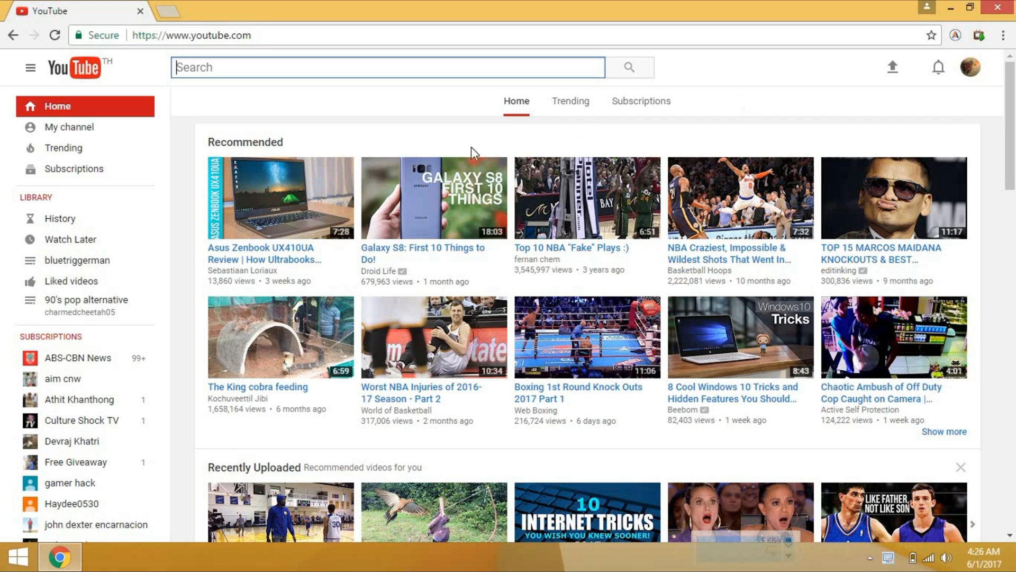
pyautogui.moveTo(953, 91)
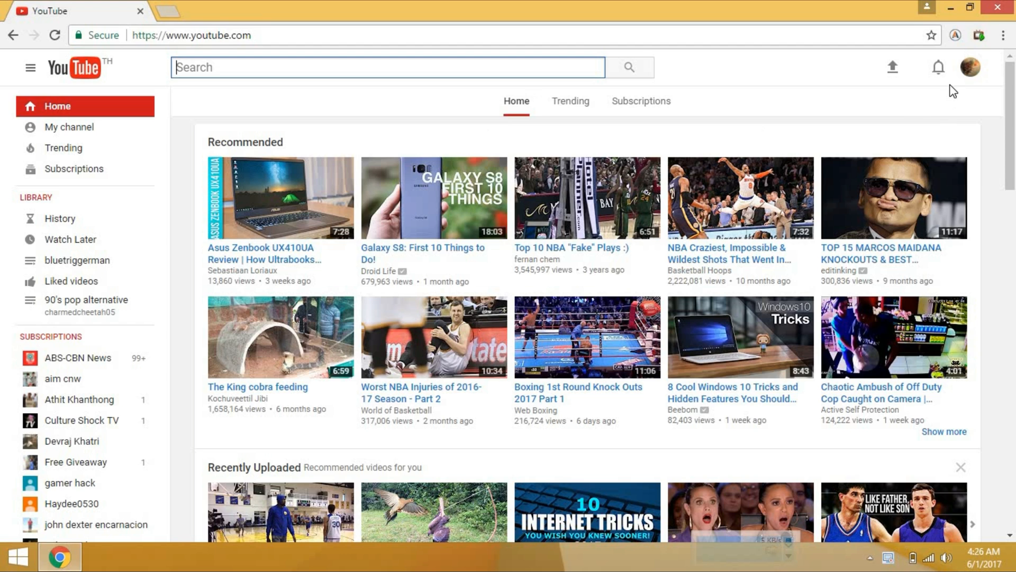
pyautogui.click(970, 67)
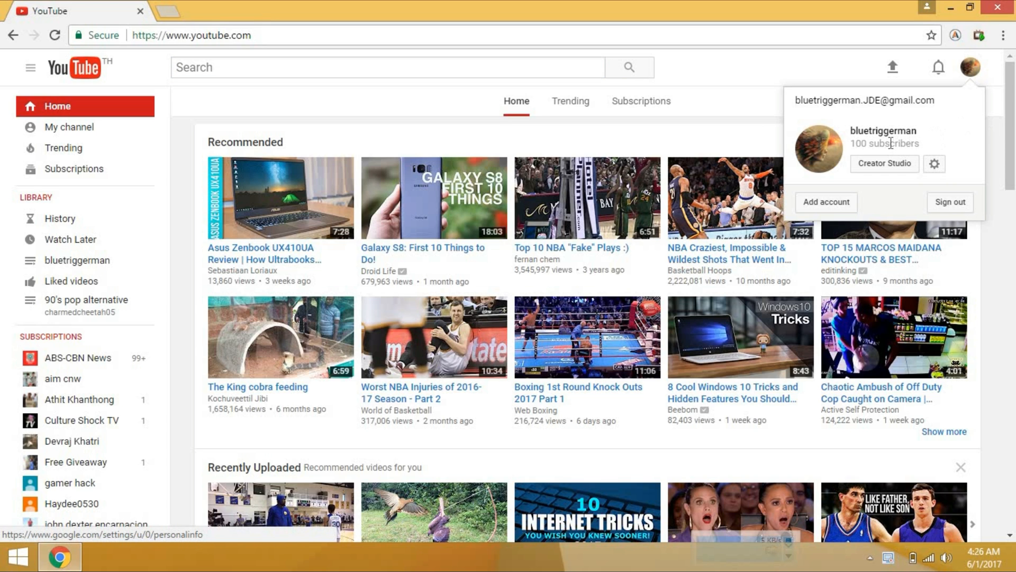
pyautogui.moveTo(873, 173)
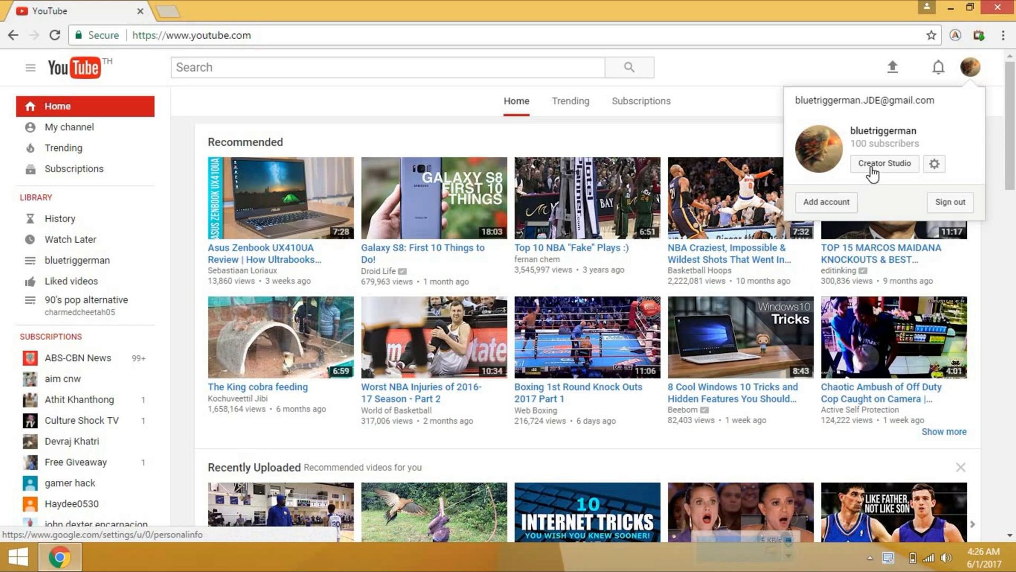
# Step: Go to the Creator Studio dashboard and follow VIEW CHANNEL toward the public page
pyautogui.click(883, 163)
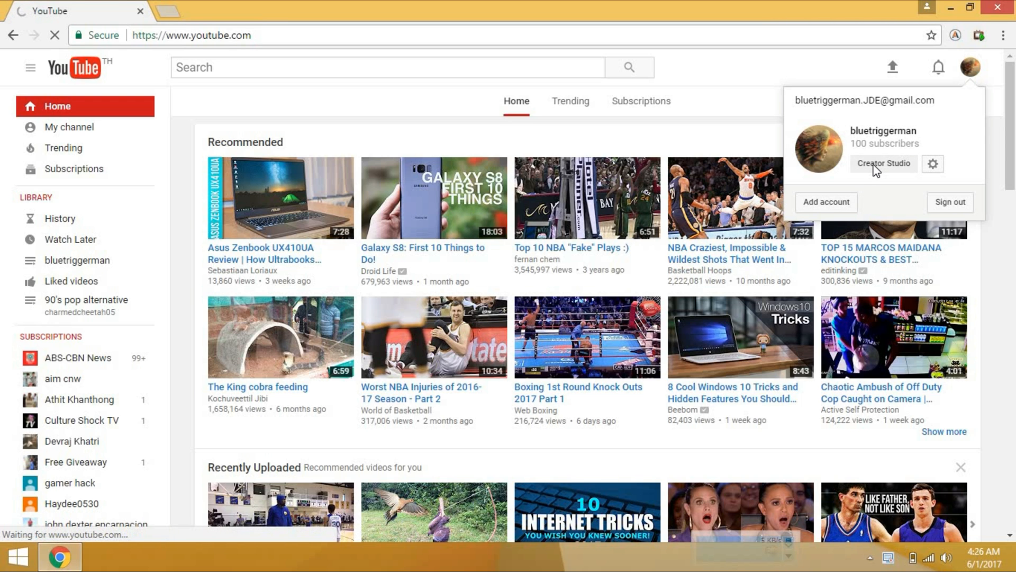
pyautogui.click(882, 163)
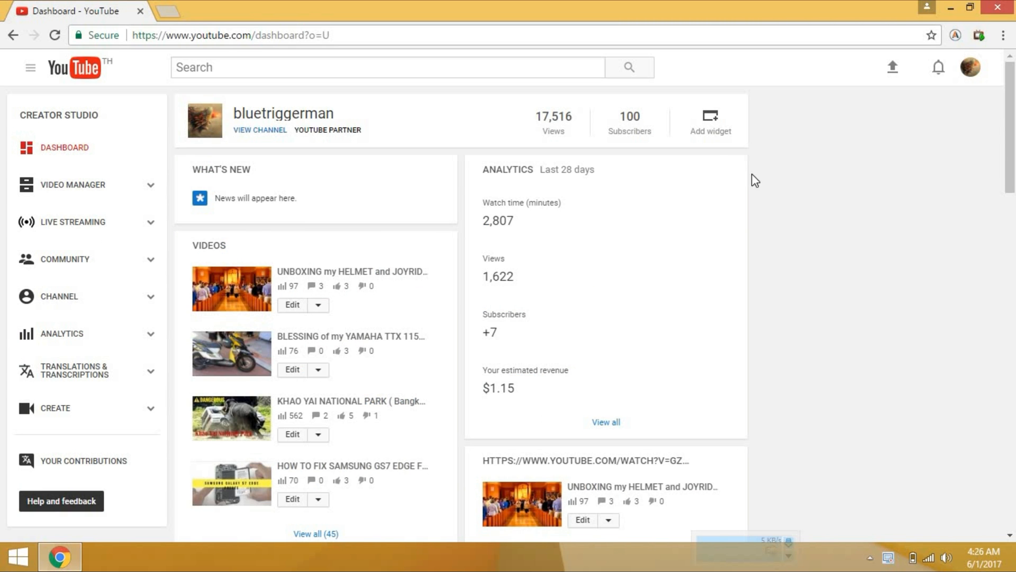
pyautogui.moveTo(259, 132)
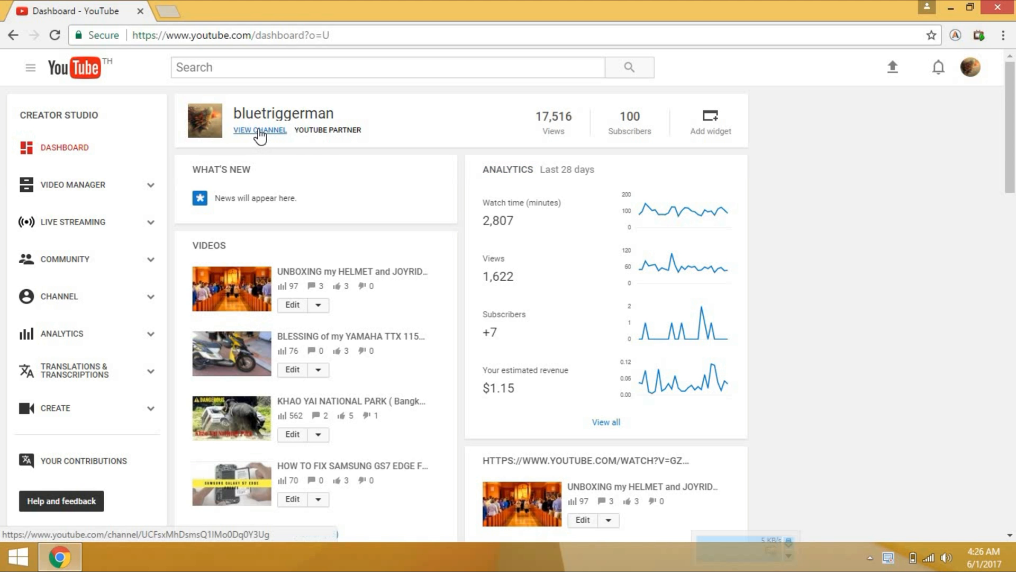
pyautogui.click(259, 130)
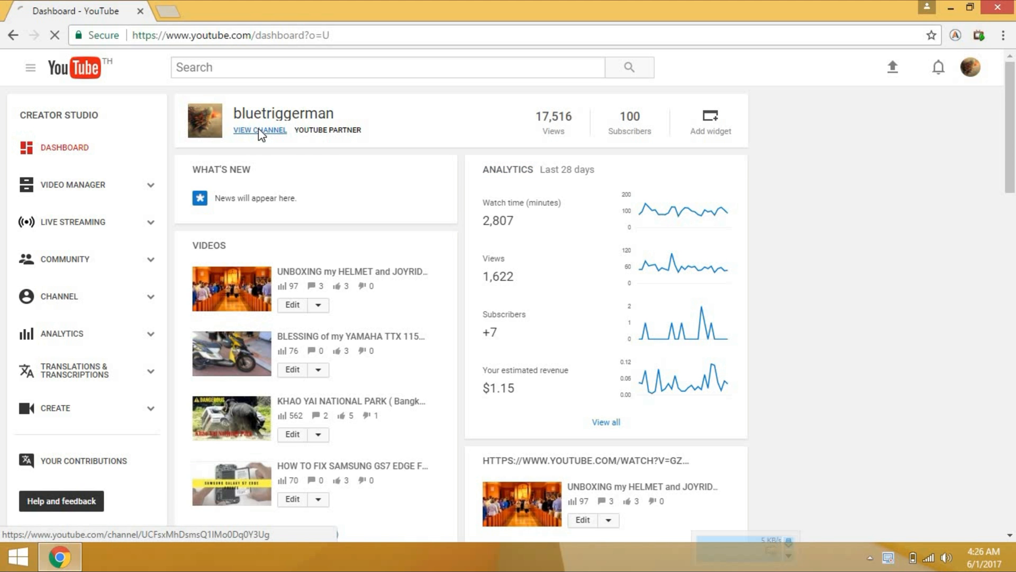
# Step: Load the channel's public page showing banner, subscriber count, tabs and featured video
pyautogui.click(260, 129)
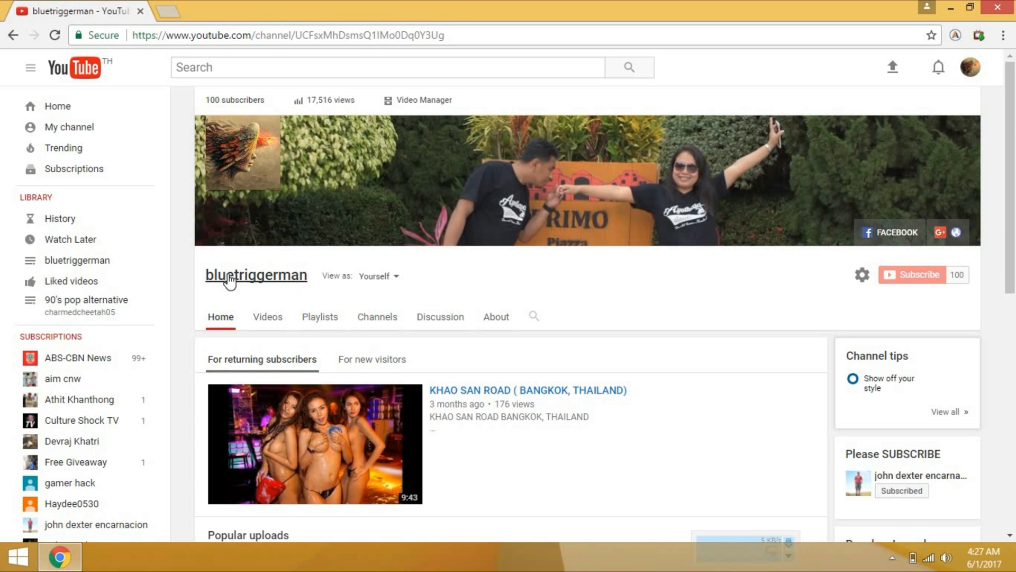
pyautogui.moveTo(390, 40)
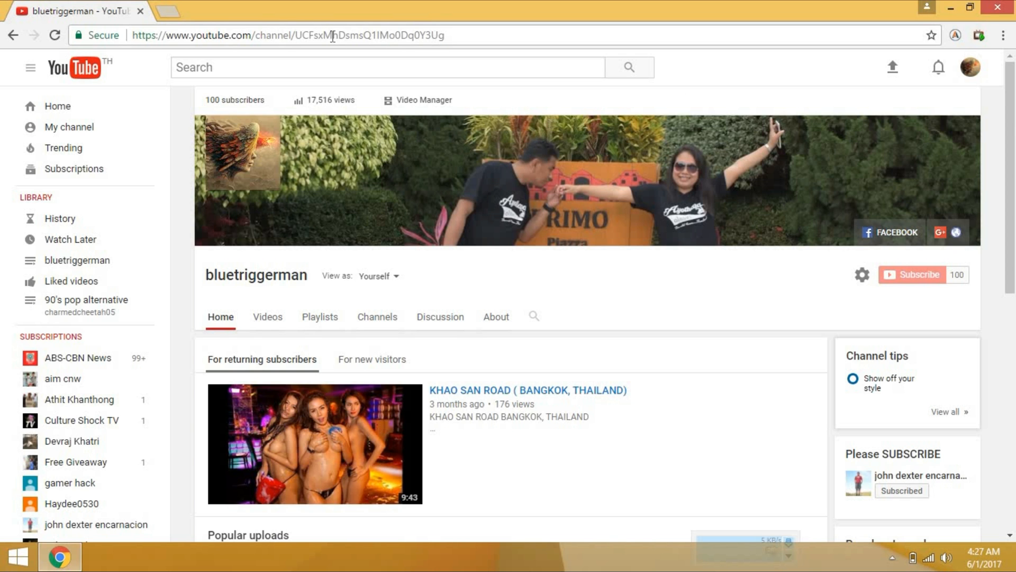
pyautogui.moveTo(807, 171)
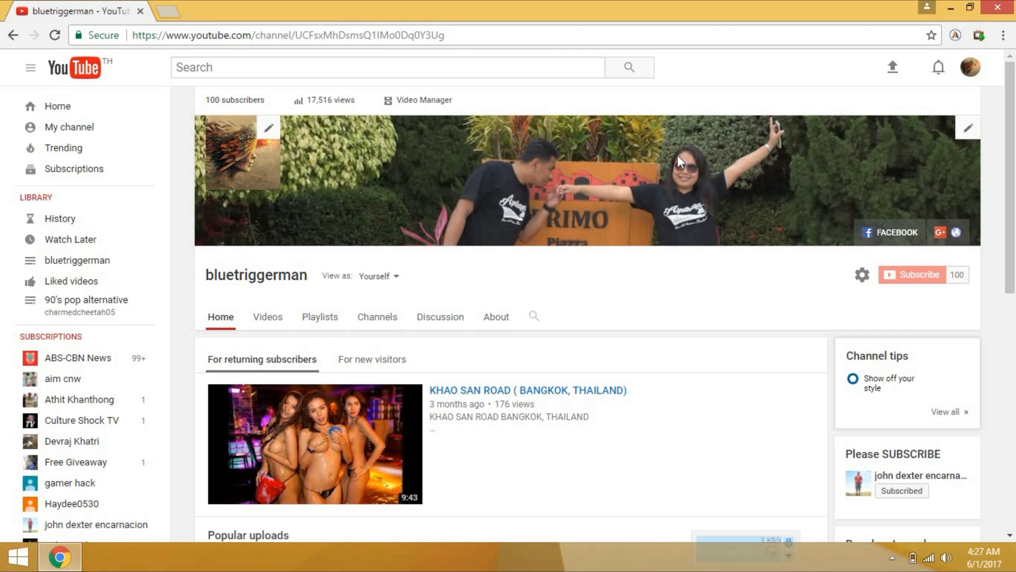
pyautogui.moveTo(240, 150)
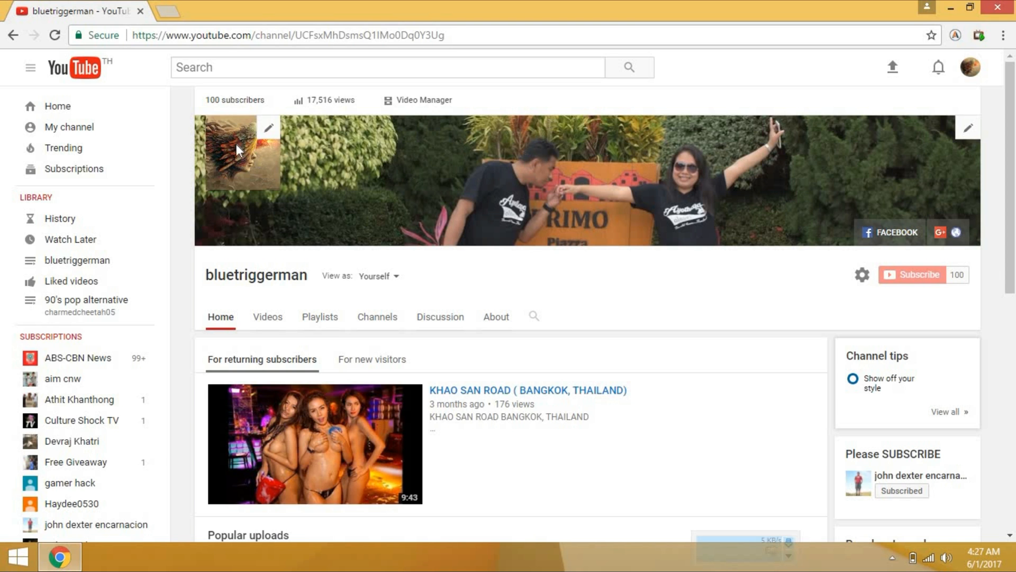
pyautogui.moveTo(249, 170)
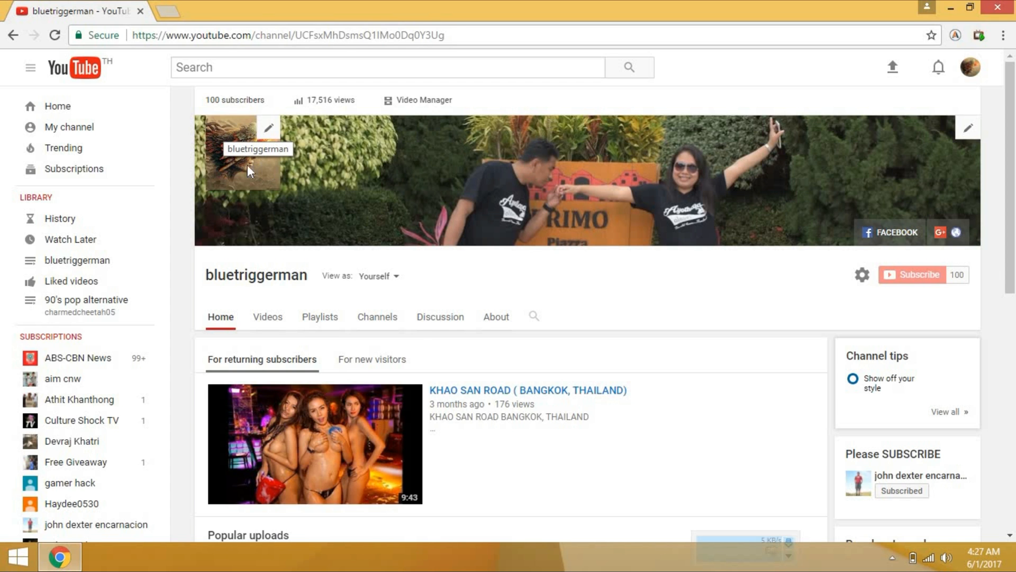
pyautogui.moveTo(268, 132)
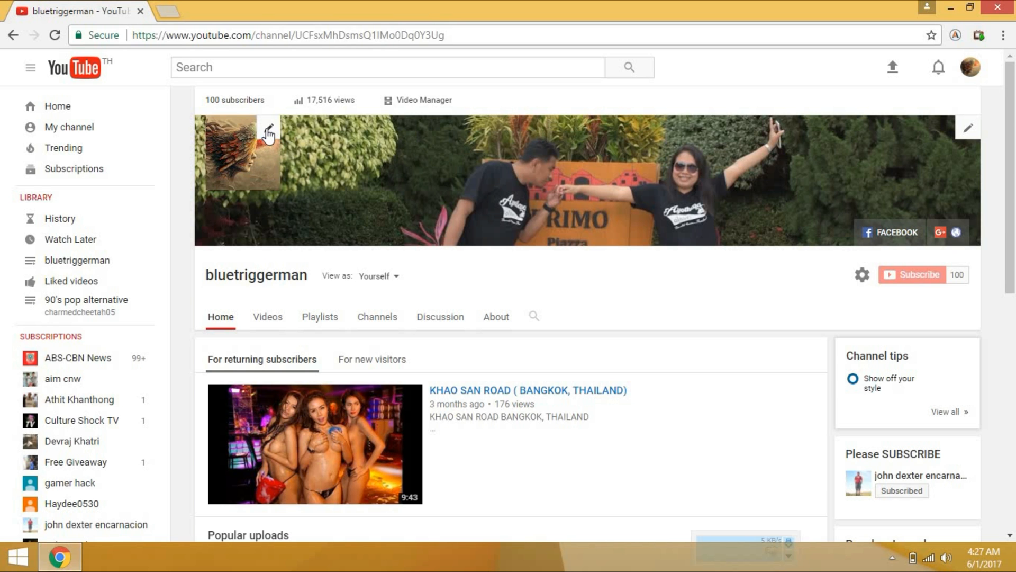
pyautogui.moveTo(784, 178)
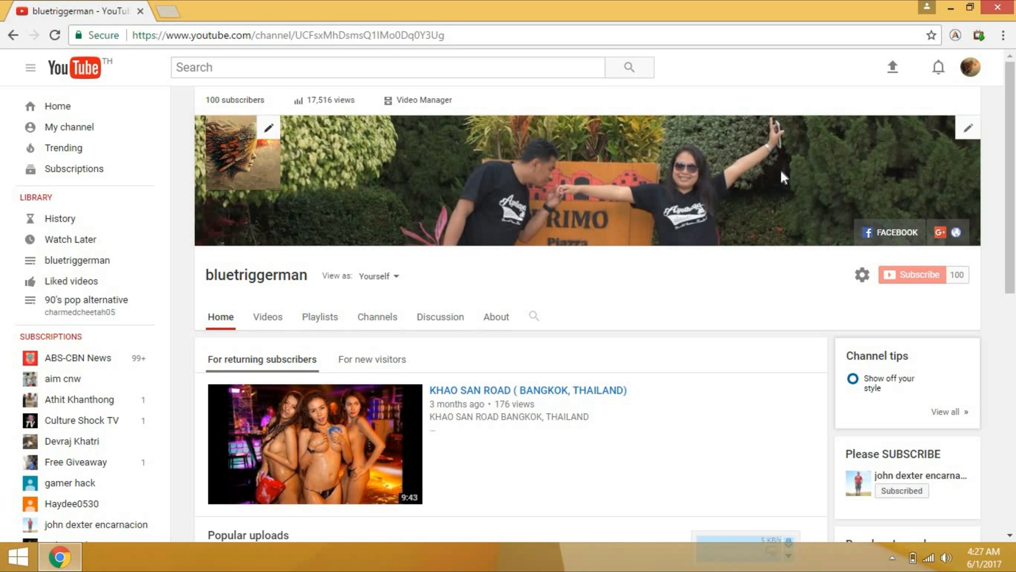
pyautogui.moveTo(464, 184)
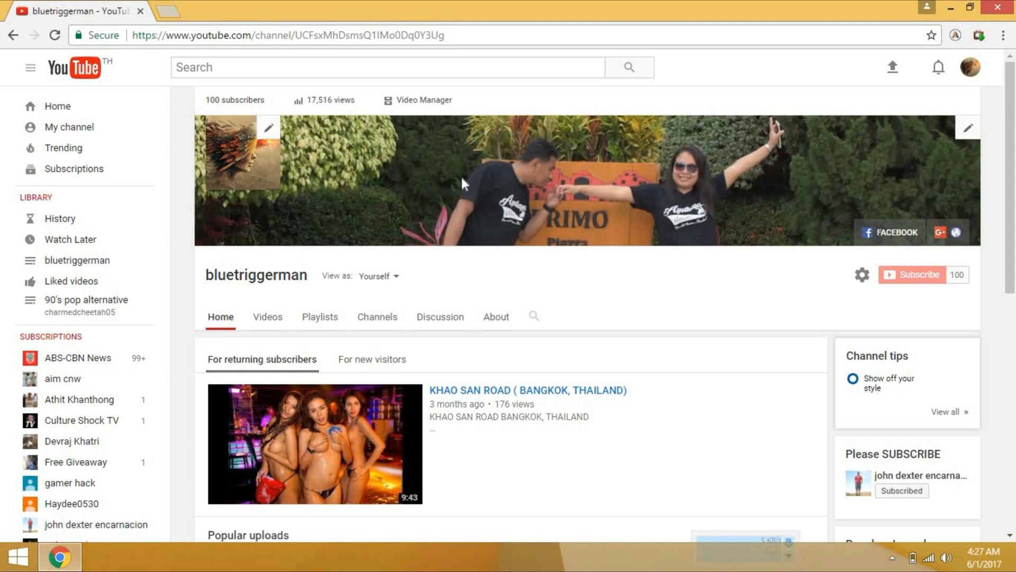
pyautogui.moveTo(629, 179)
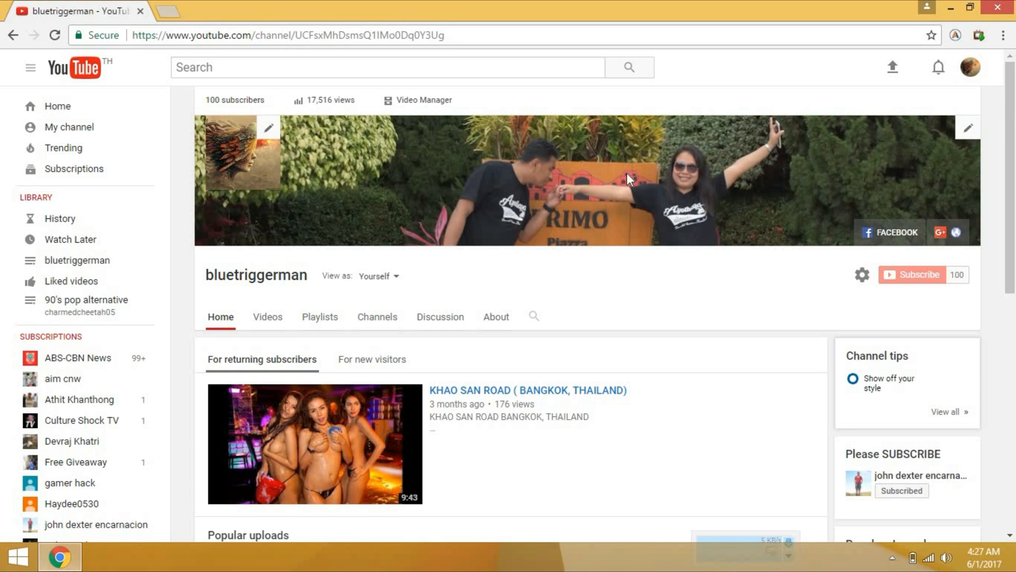
pyautogui.moveTo(240, 170)
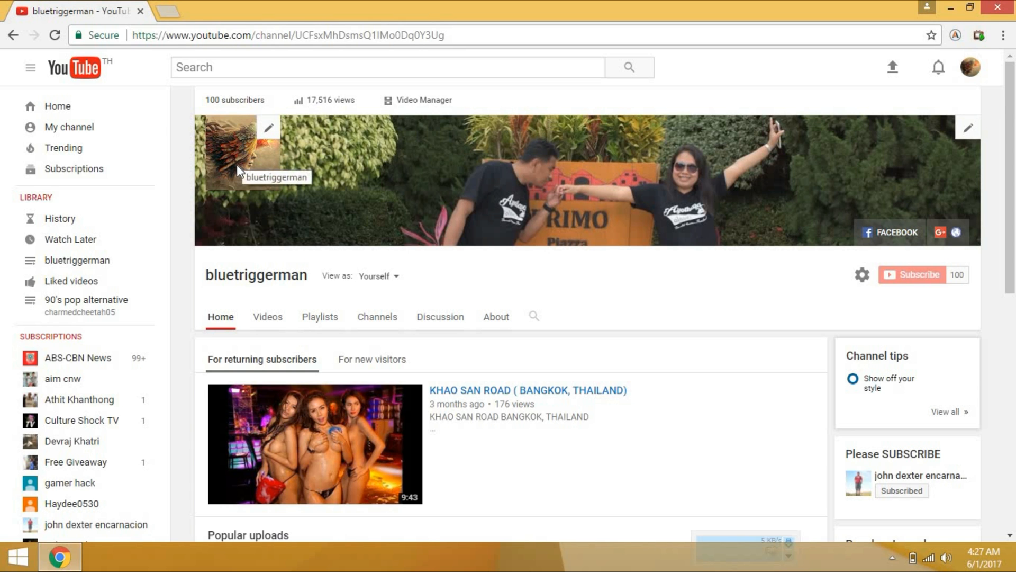
pyautogui.moveTo(434, 167)
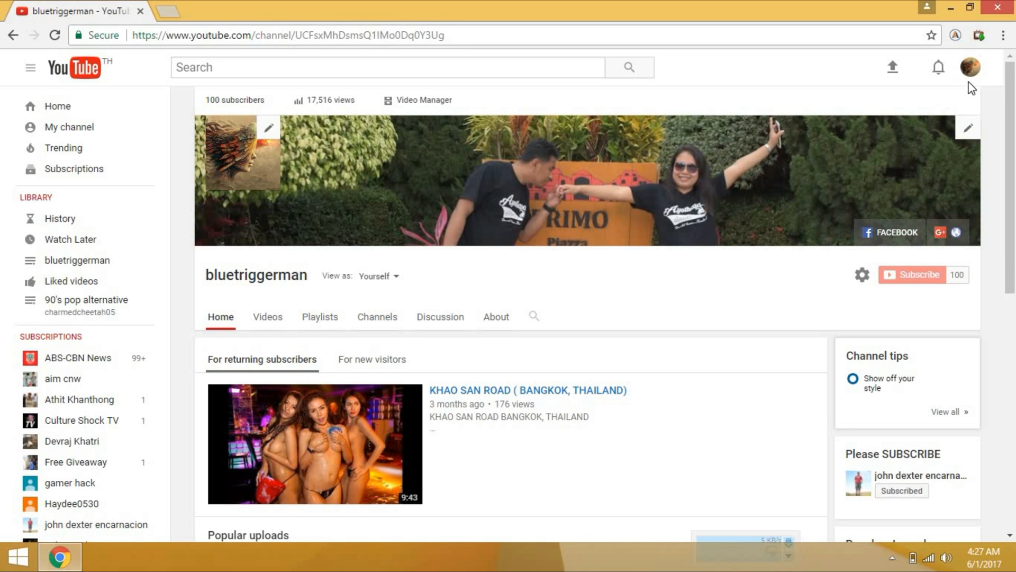
# Step: Show the account menu over the channel page, closing and reopening it
pyautogui.click(969, 67)
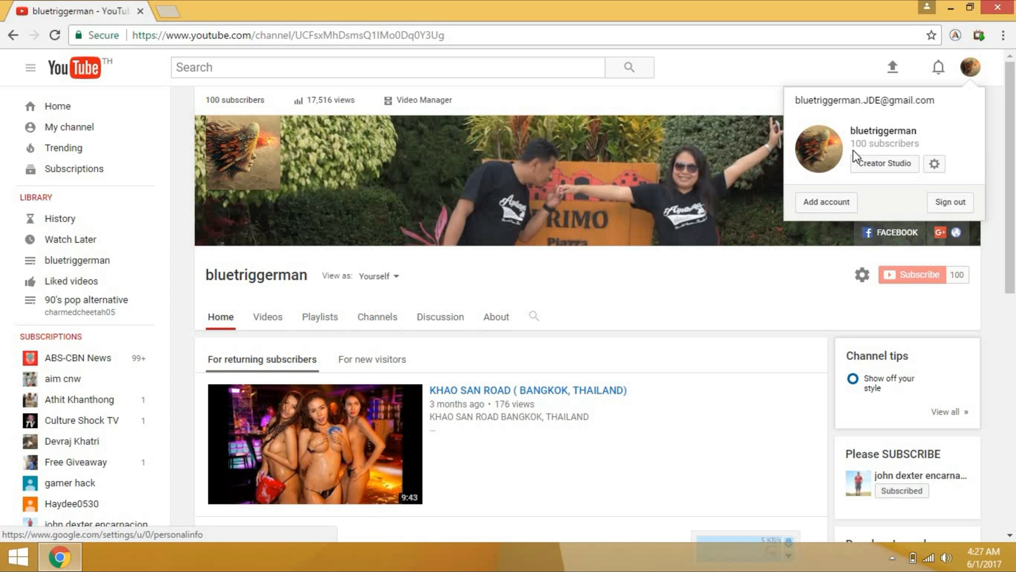
pyautogui.moveTo(855, 148)
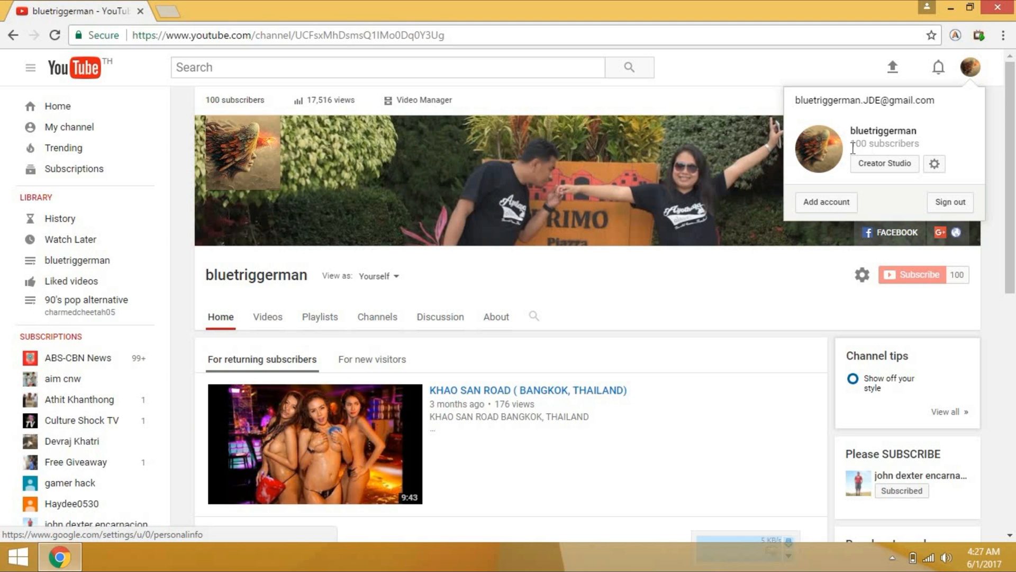
pyautogui.moveTo(883, 163)
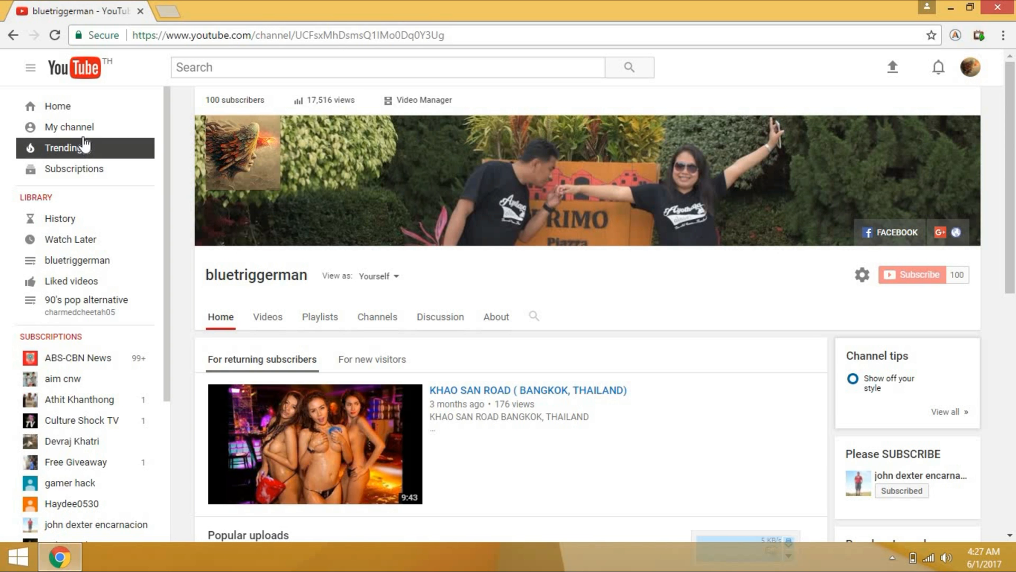
pyautogui.moveTo(62, 141)
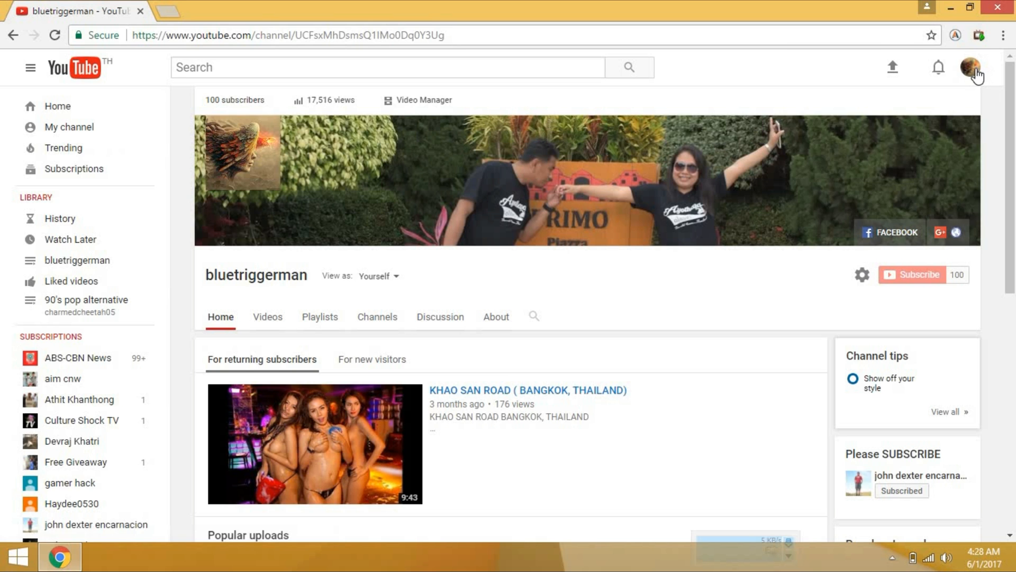
pyautogui.click(971, 67)
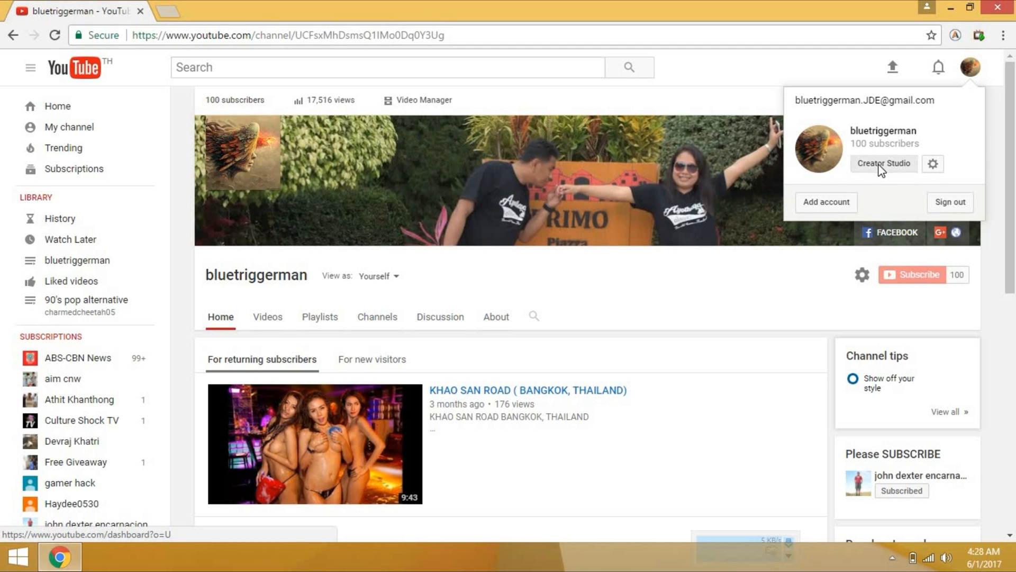
# Step: Review Status and features showing zero strikes and enabled features, then show account details
pyautogui.click(883, 163)
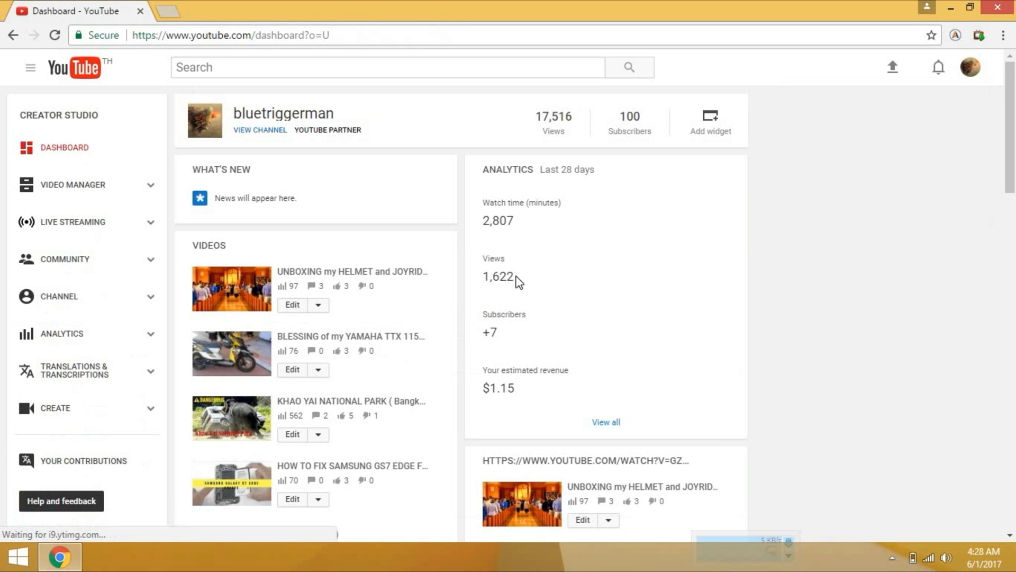
pyautogui.moveTo(58, 296)
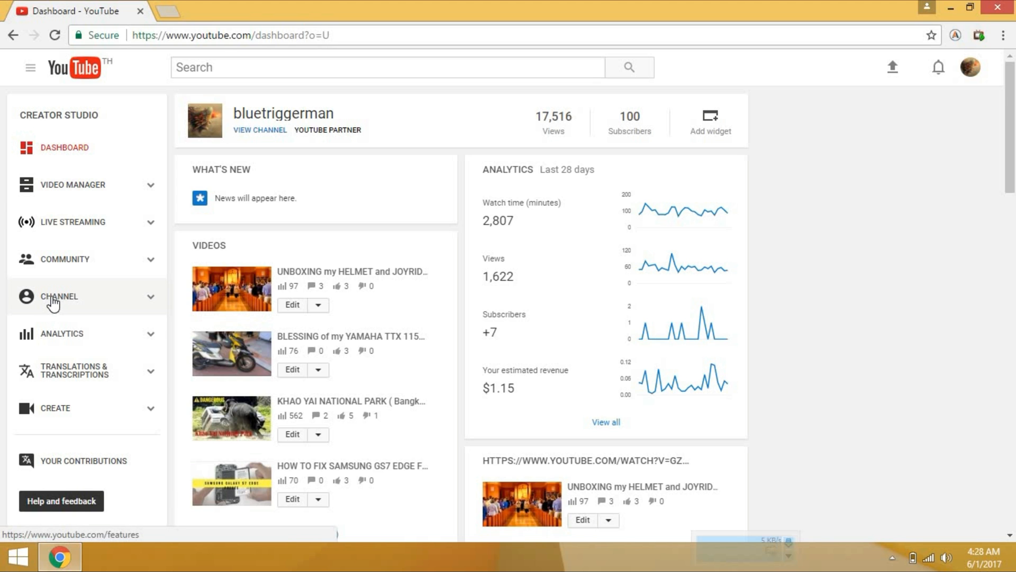
pyautogui.click(59, 296)
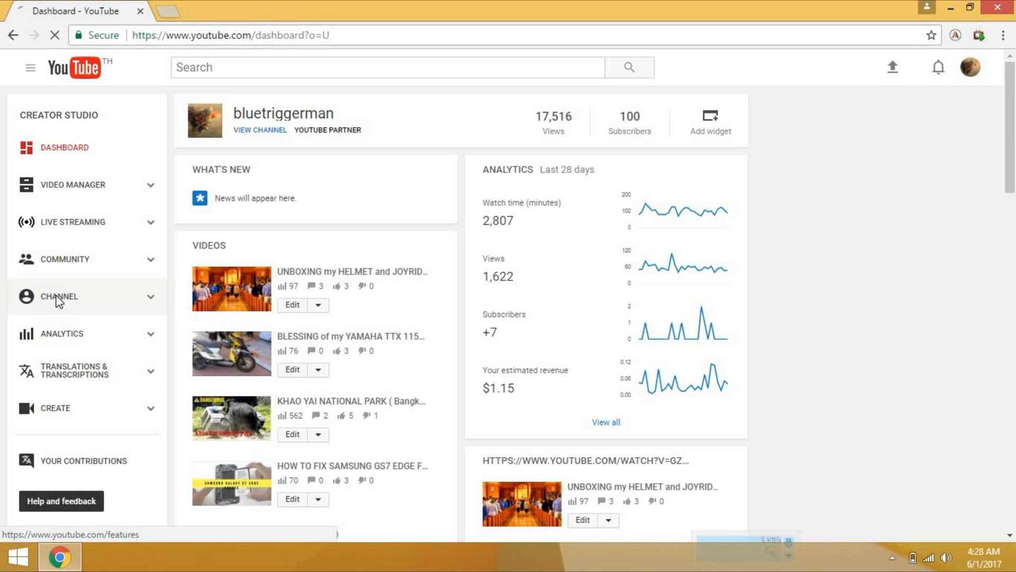
pyautogui.click(59, 297)
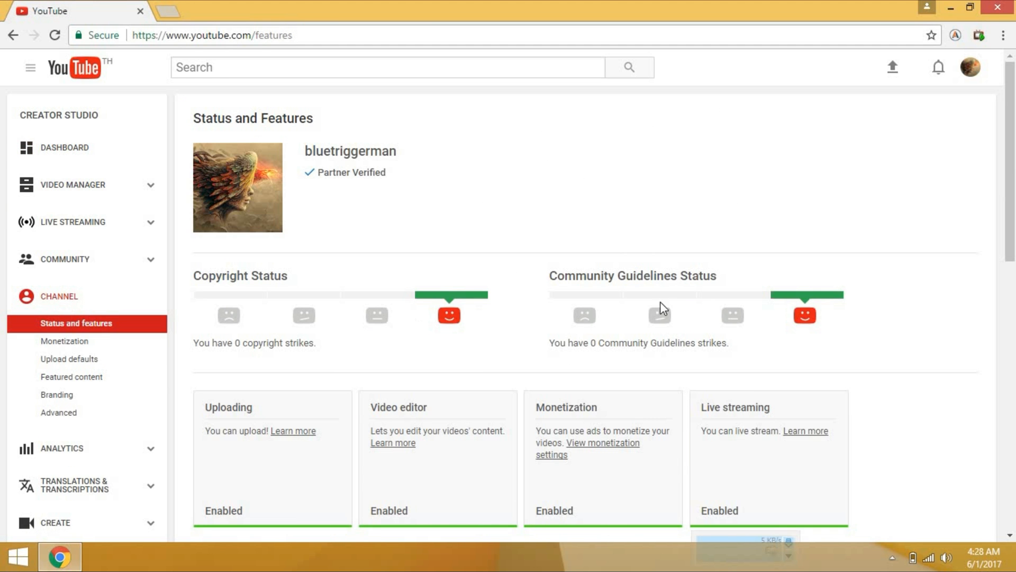
pyautogui.scroll(-3)
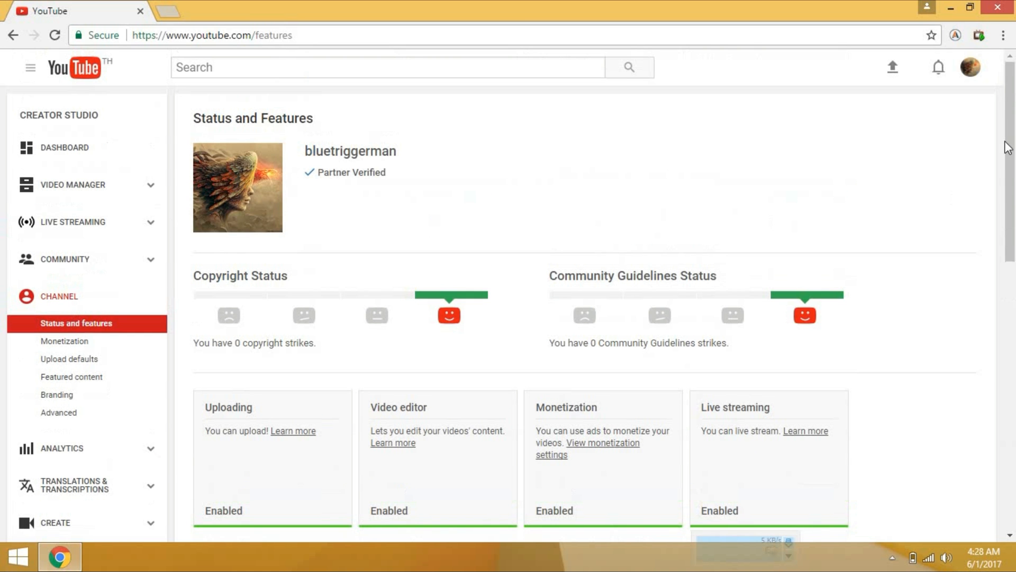
pyautogui.click(970, 67)
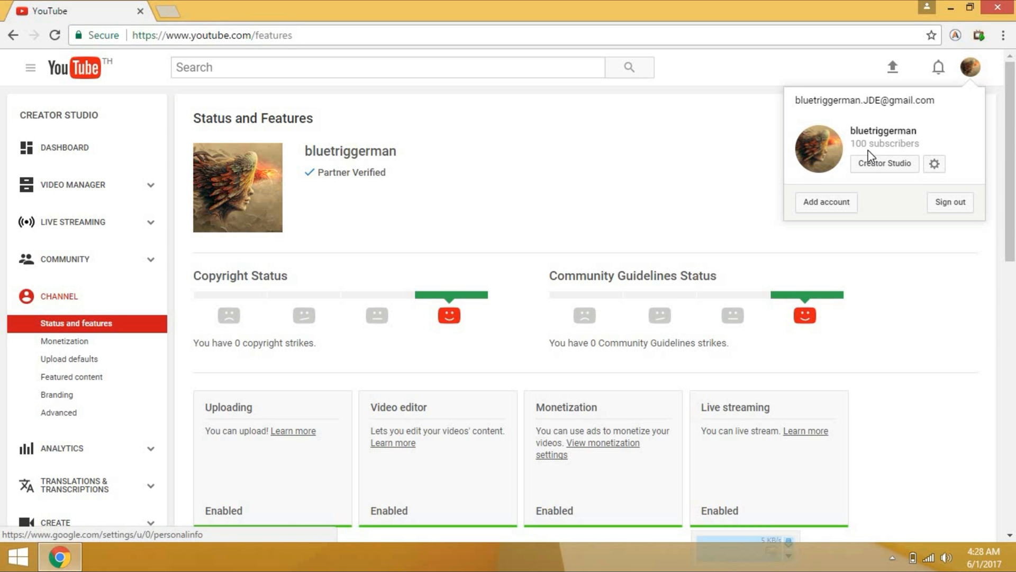
# Step: Enable the Custom URL card, landing on Advanced account settings
pyautogui.scroll(-3)
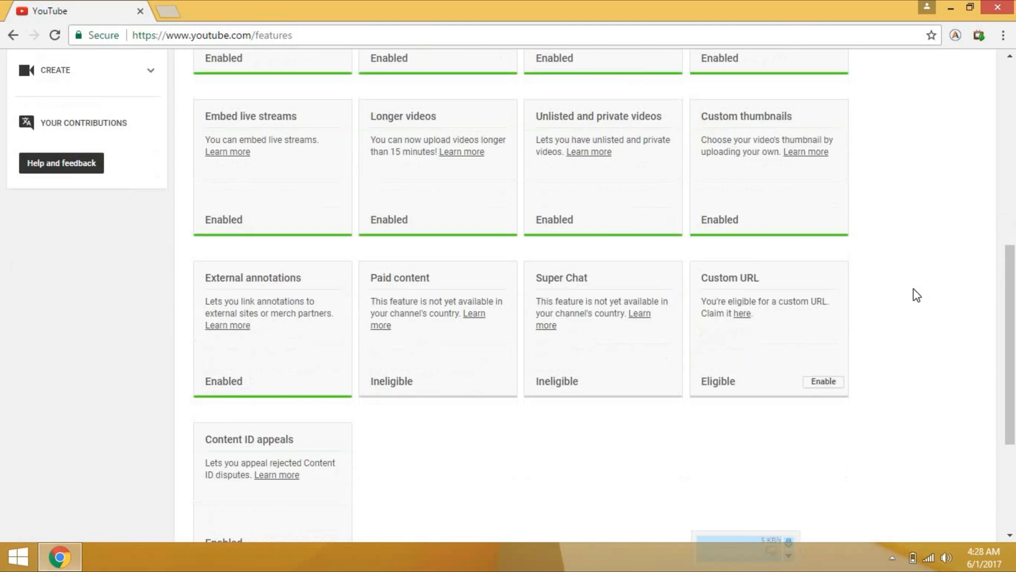
pyautogui.scroll(-3)
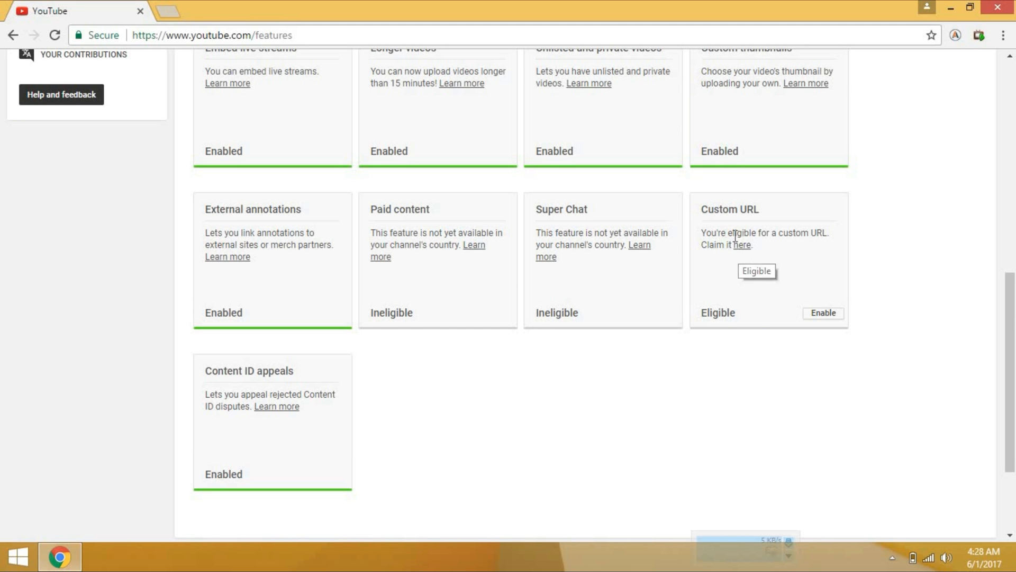
pyautogui.moveTo(417, 464)
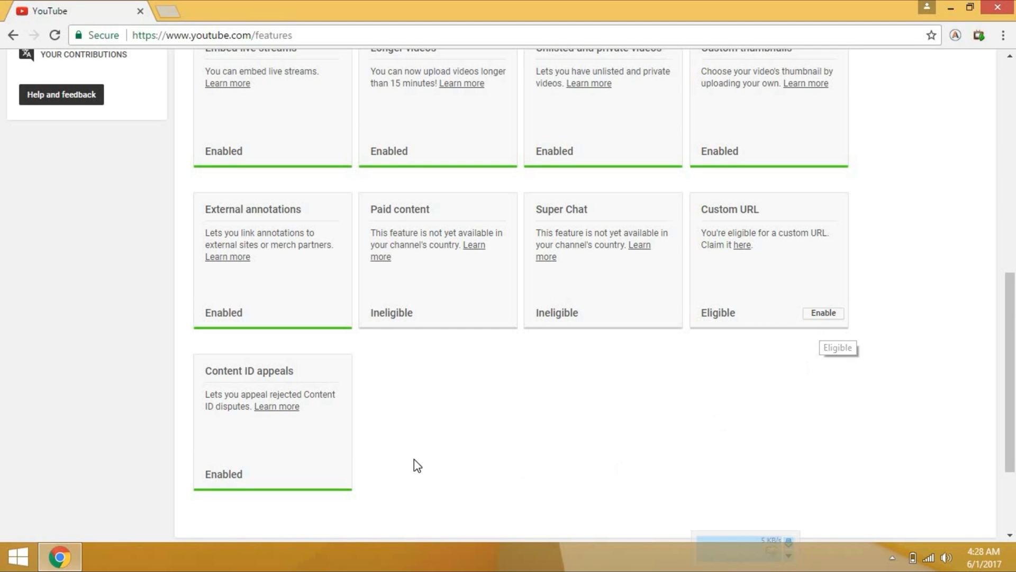
pyautogui.moveTo(823, 312)
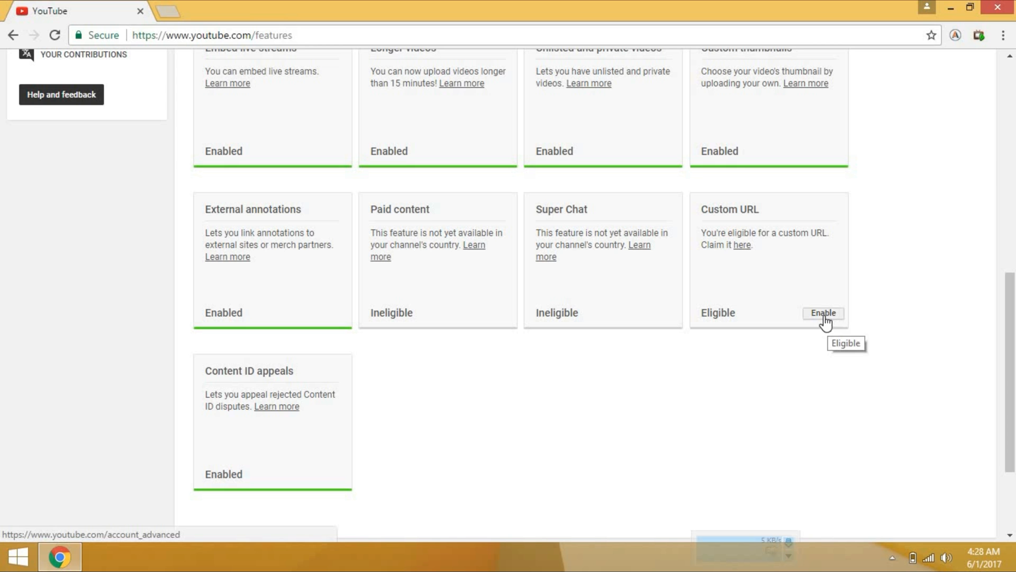
pyautogui.click(823, 313)
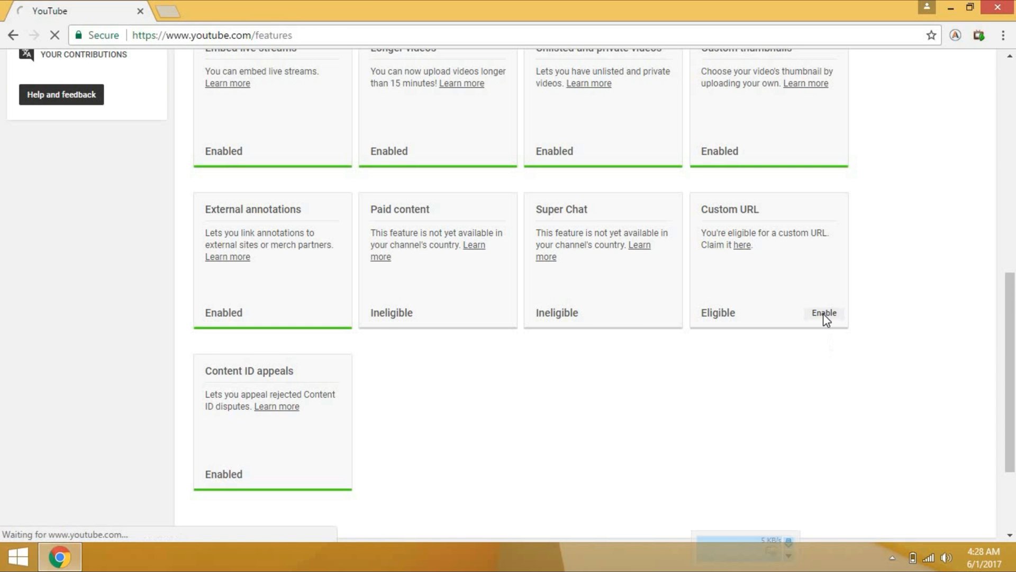
pyautogui.click(823, 313)
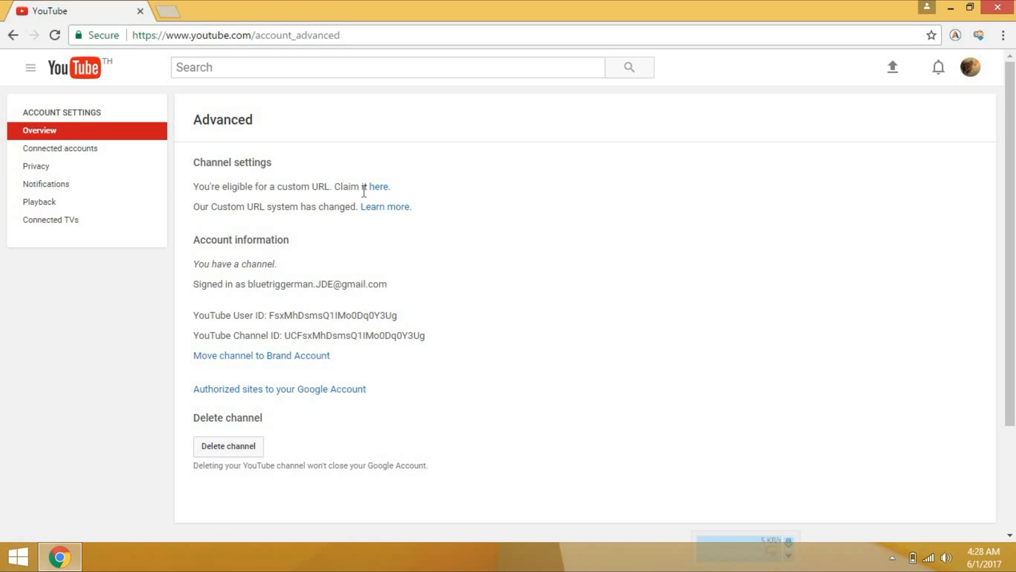
pyautogui.moveTo(376, 194)
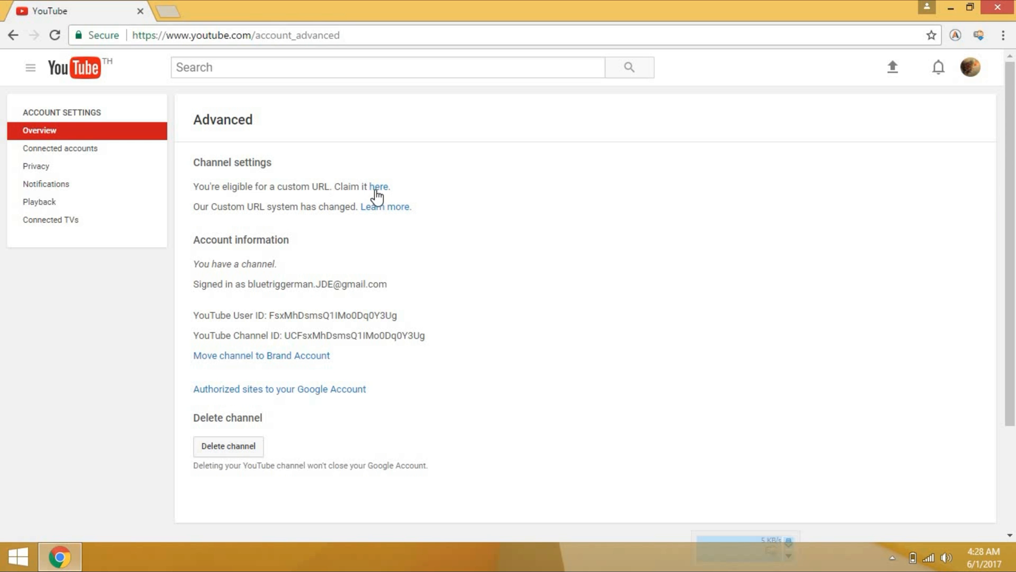
# Step: Preview youtube.com/c/bluetriggerman, try the suffix option, cancel and reopen the offer
pyautogui.click(378, 186)
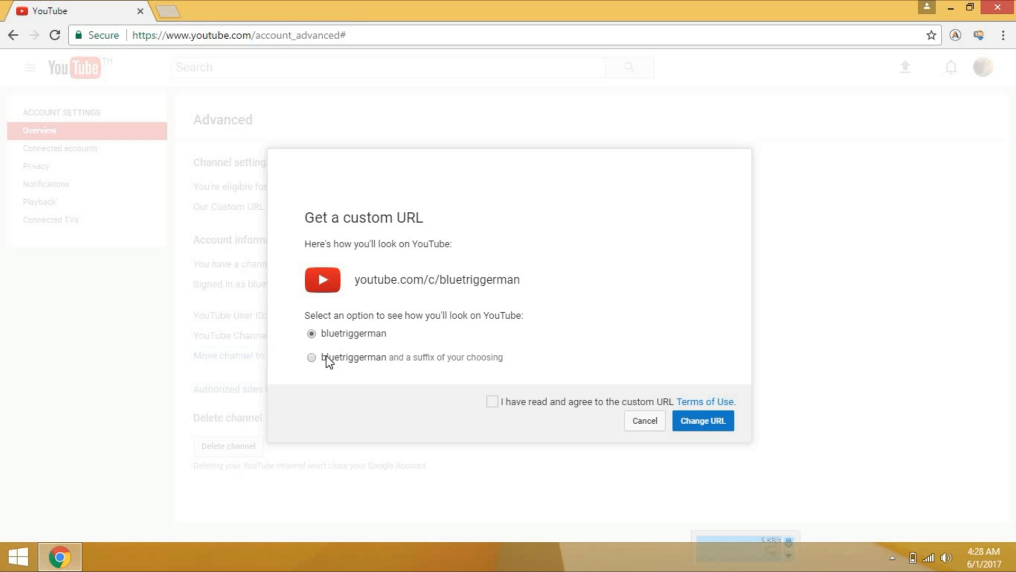
pyautogui.click(312, 357)
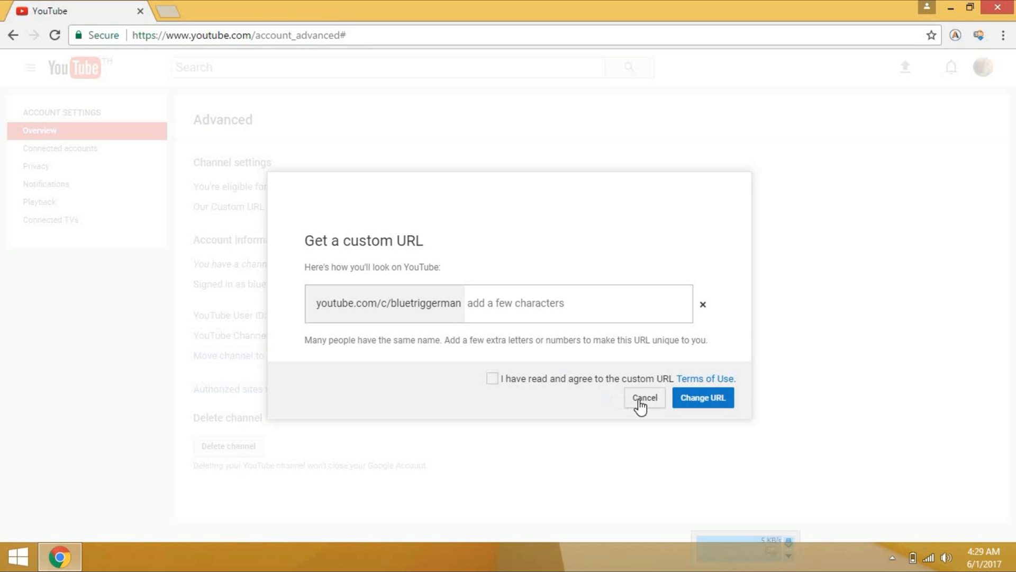
pyautogui.click(644, 397)
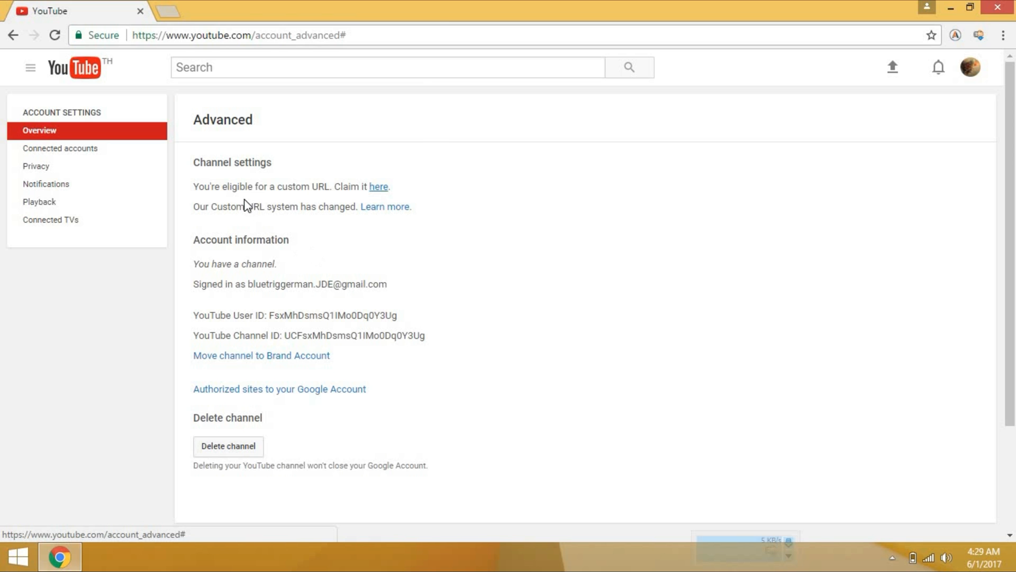
pyautogui.click(378, 187)
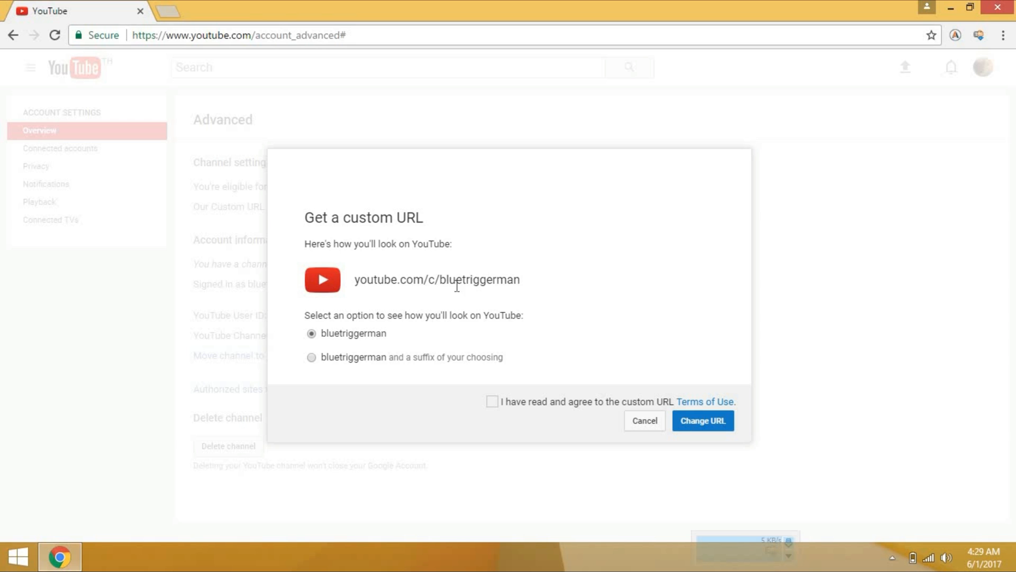
pyautogui.moveTo(693, 407)
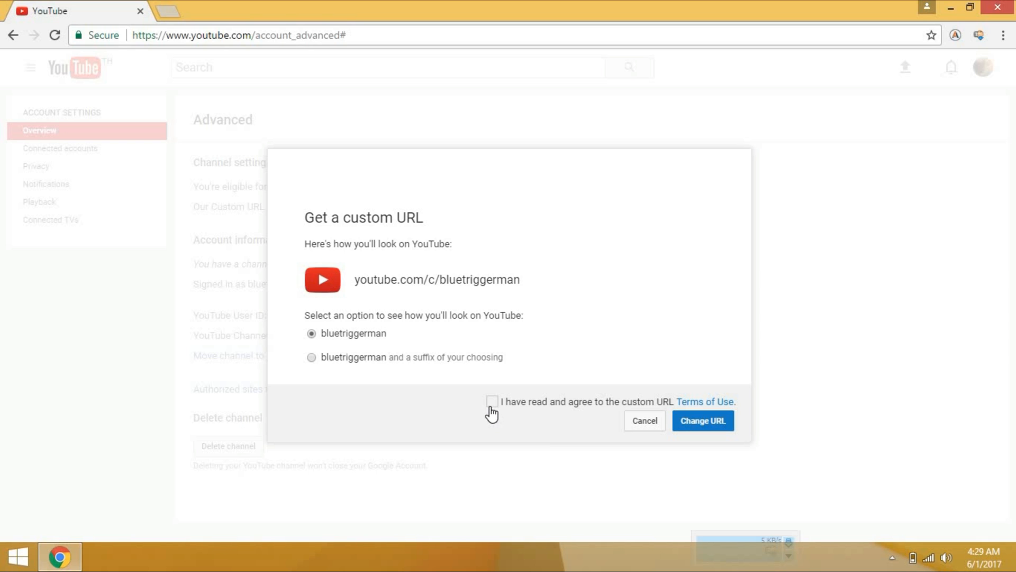
# Step: Accept the custom URL Terms of Use and submit youtube.com/c/bluetriggerman
pyautogui.click(492, 401)
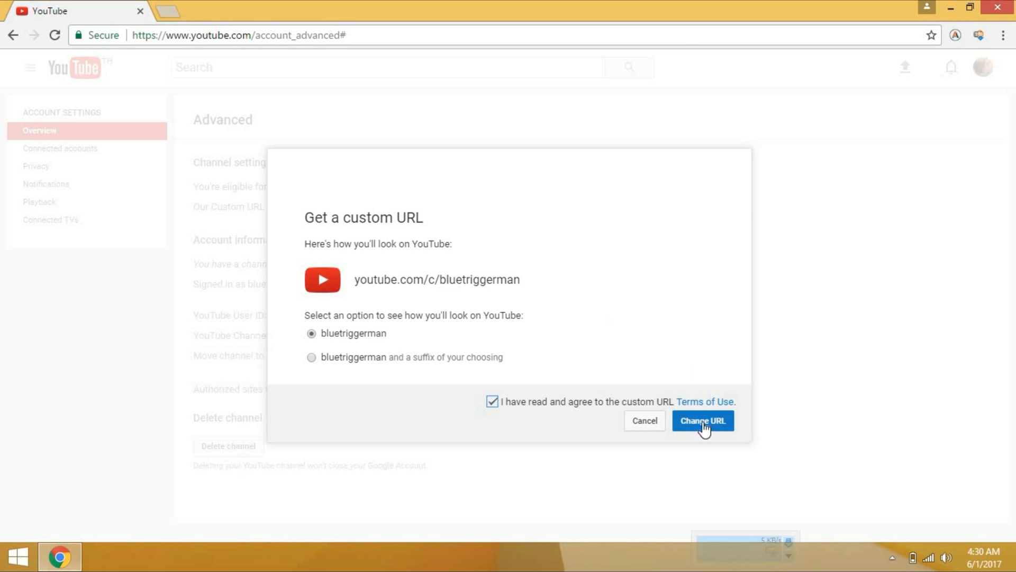
pyautogui.moveTo(465, 161)
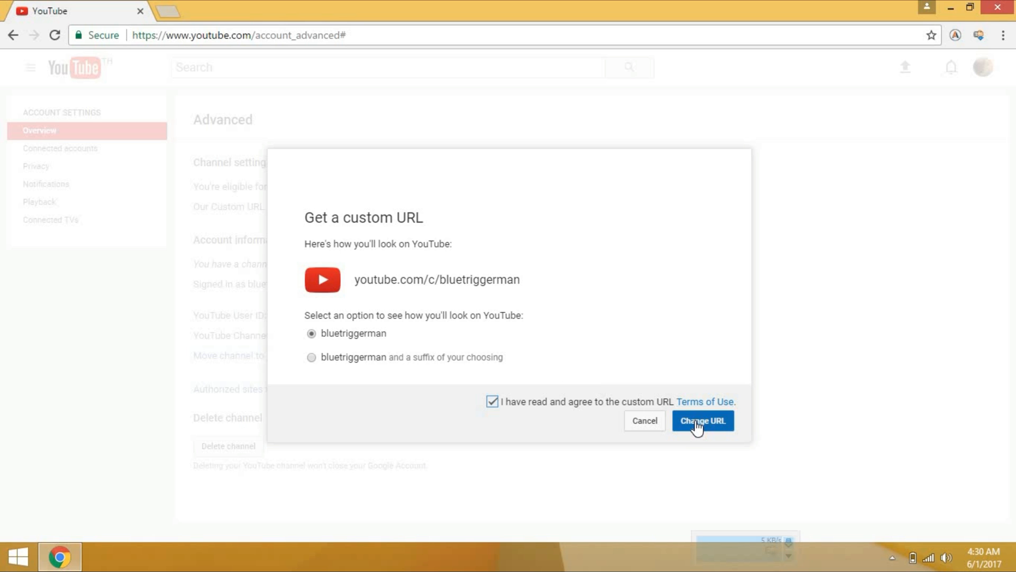
pyautogui.click(702, 420)
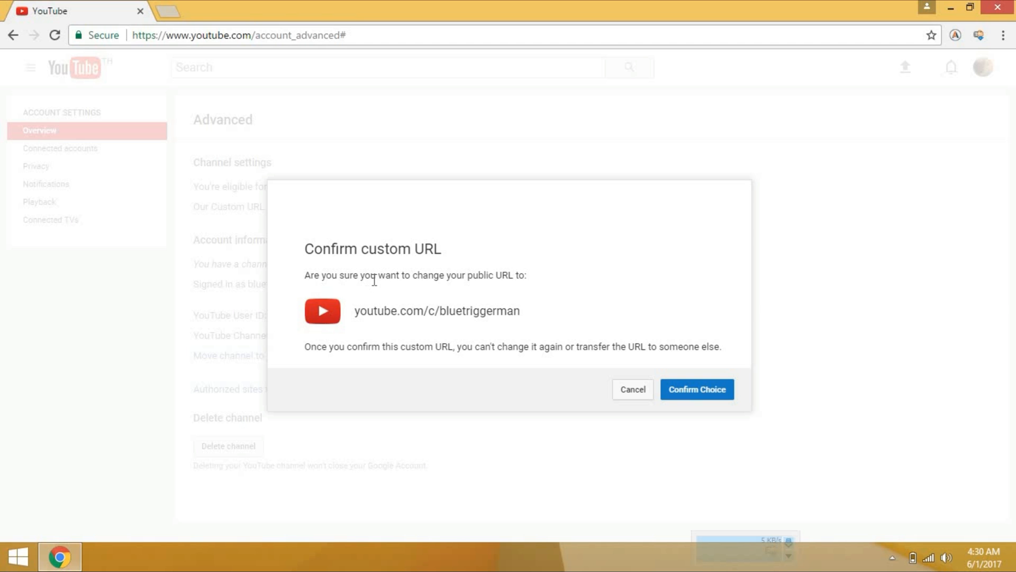
pyautogui.moveTo(485, 289)
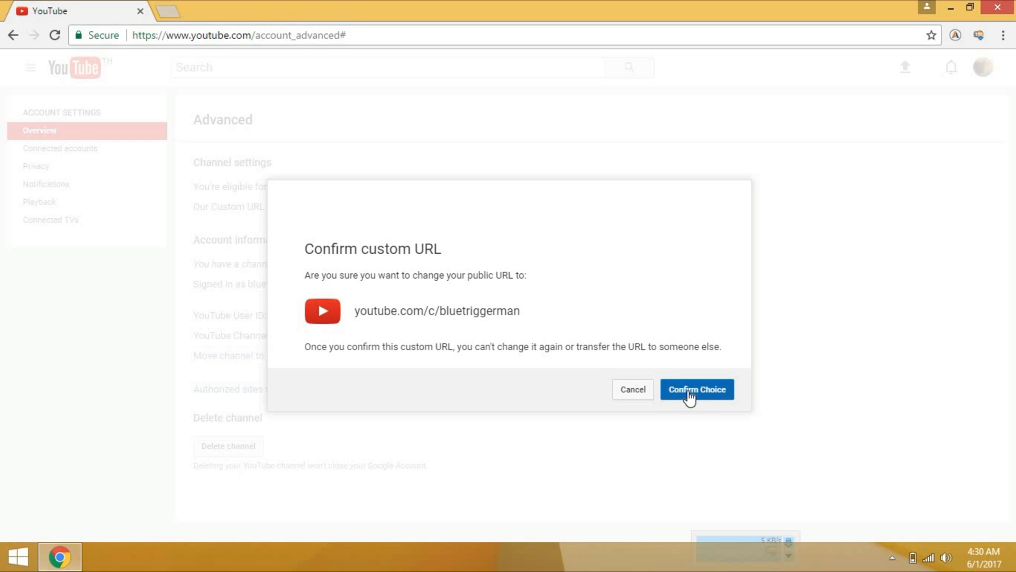
# Step: Confirm youtube.com/c/bluetriggerman as the channel's permanent custom URL
pyautogui.click(696, 389)
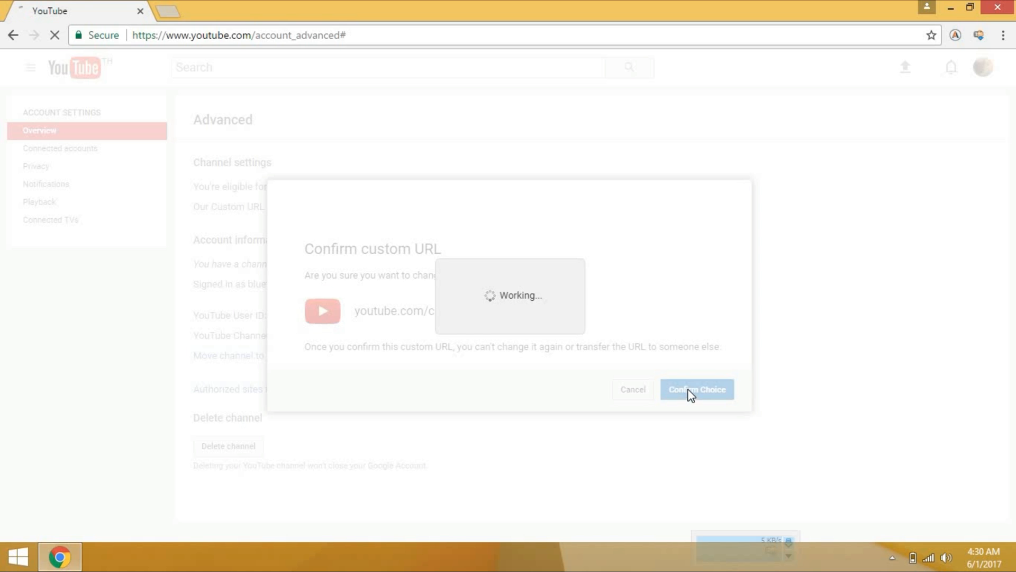
pyautogui.click(697, 389)
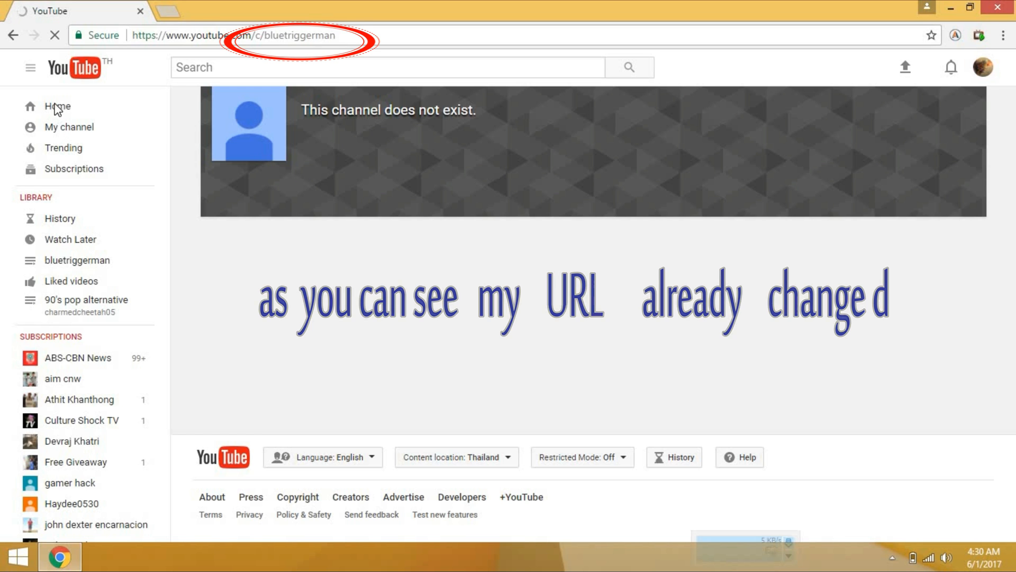
# Step: Go to My channel from the sidebar, loading the channel's ID-based address
pyautogui.click(70, 126)
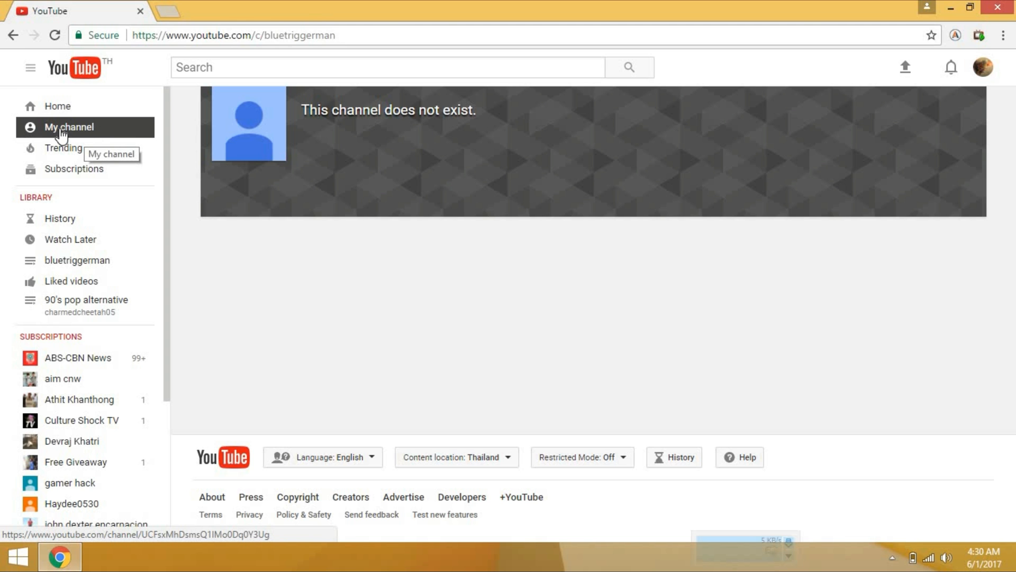
pyautogui.click(70, 126)
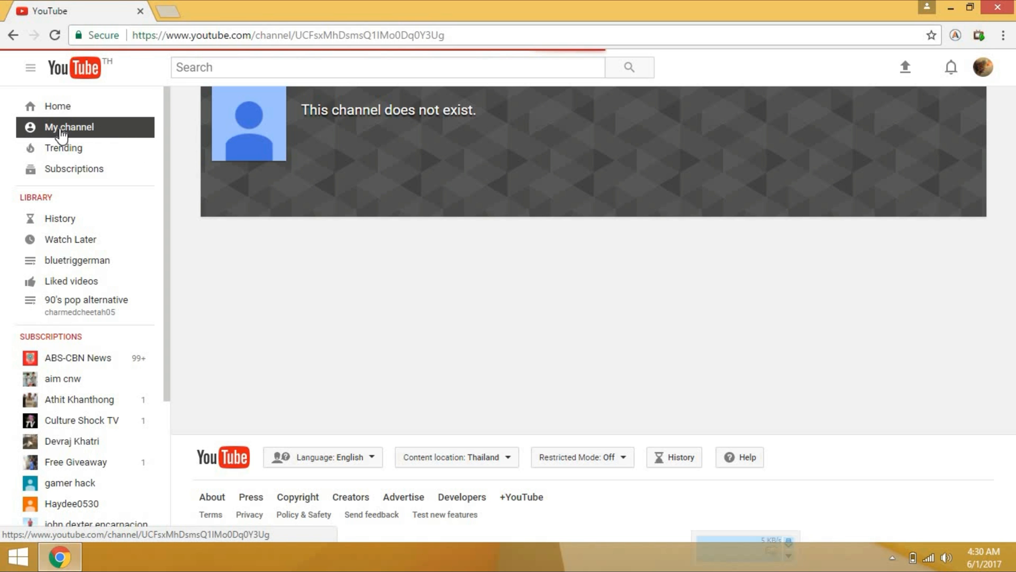
pyautogui.click(69, 127)
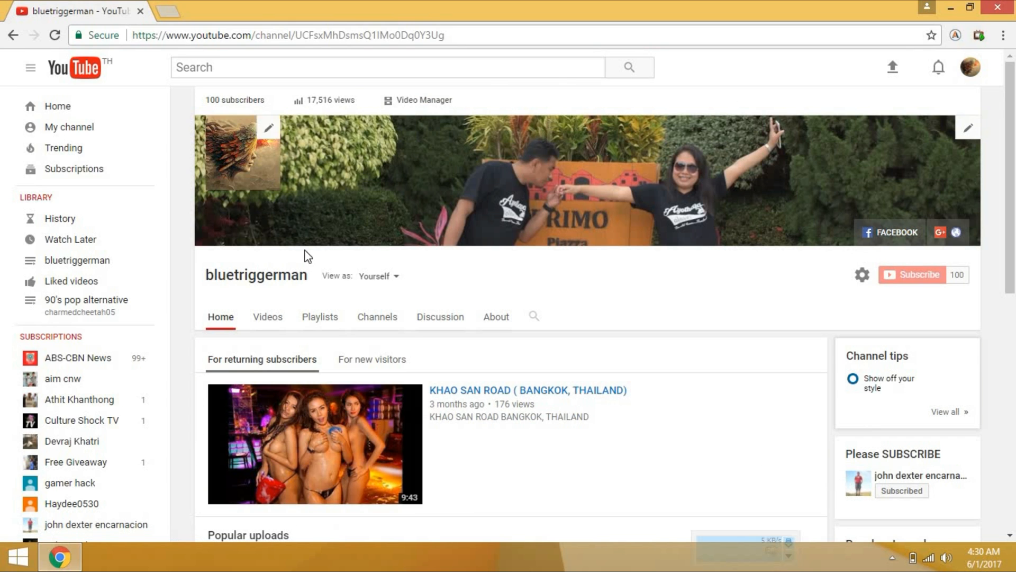
pyautogui.moveTo(661, 197)
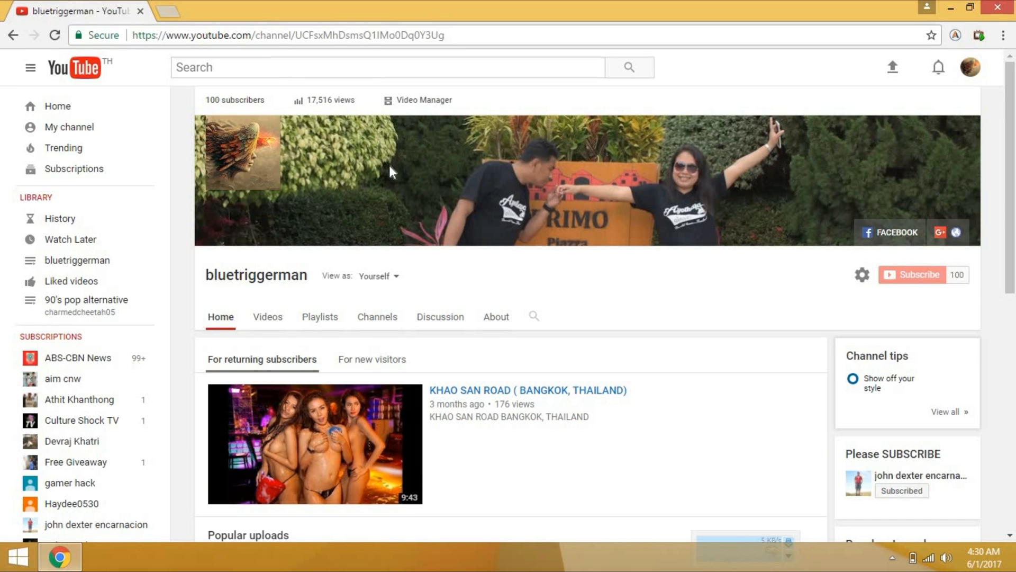
pyautogui.scroll(-3)
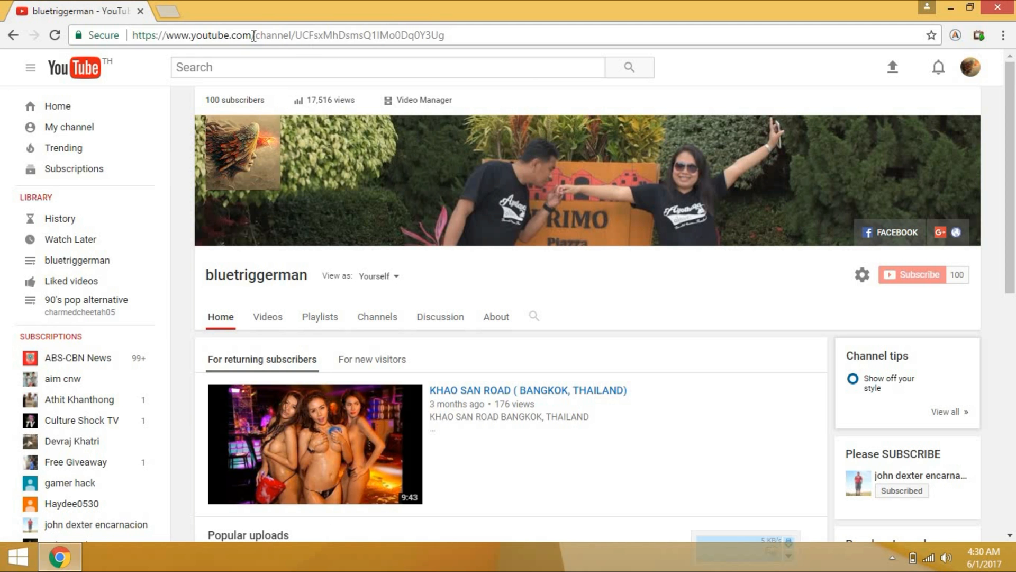
pyautogui.click(970, 66)
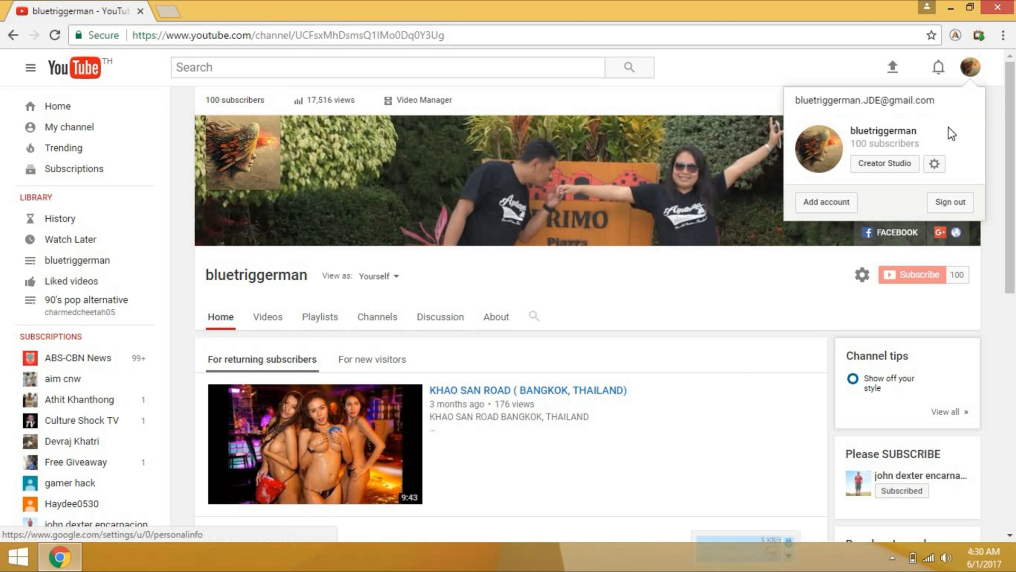
pyautogui.click(742, 297)
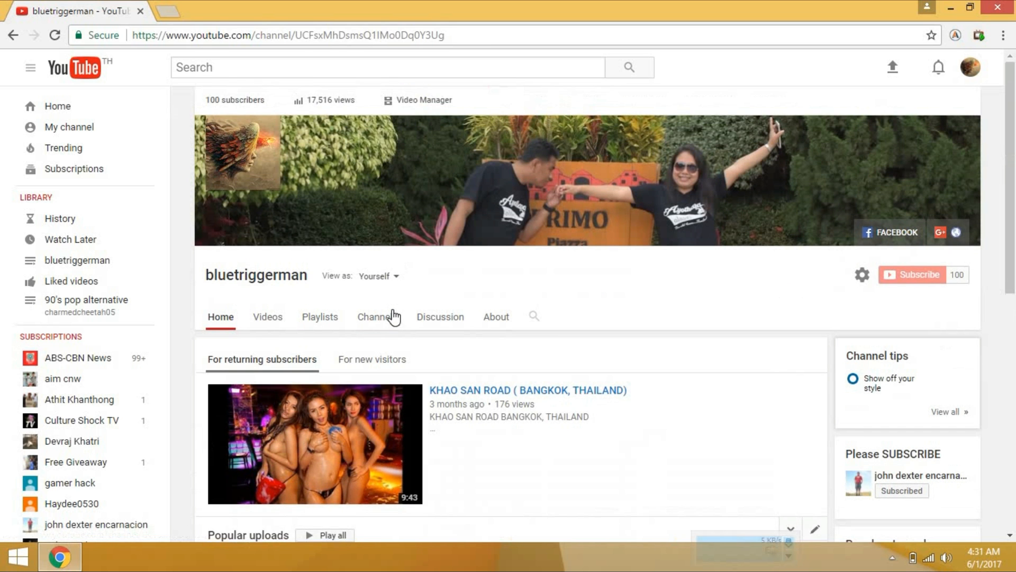
pyautogui.moveTo(851, 377)
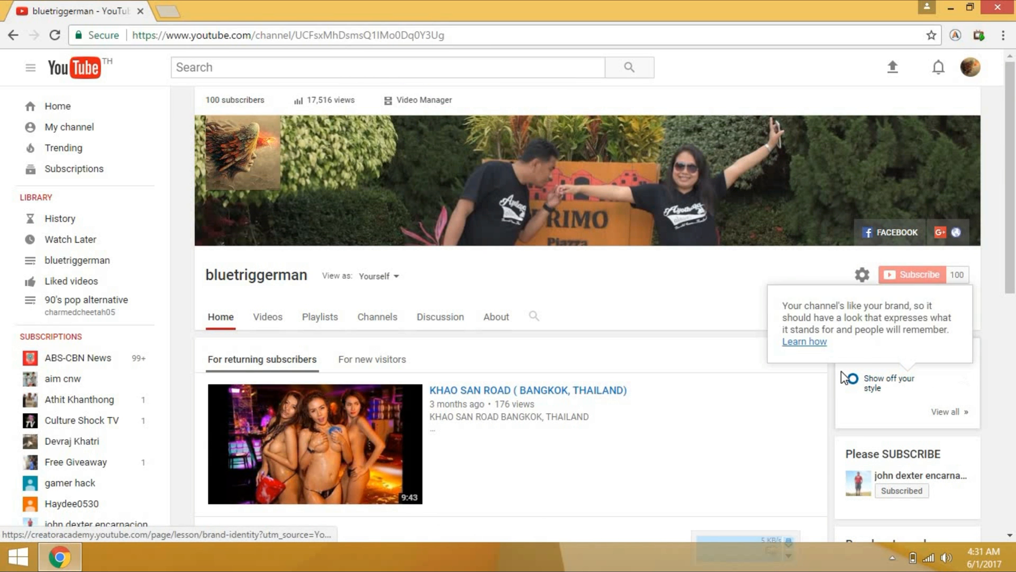